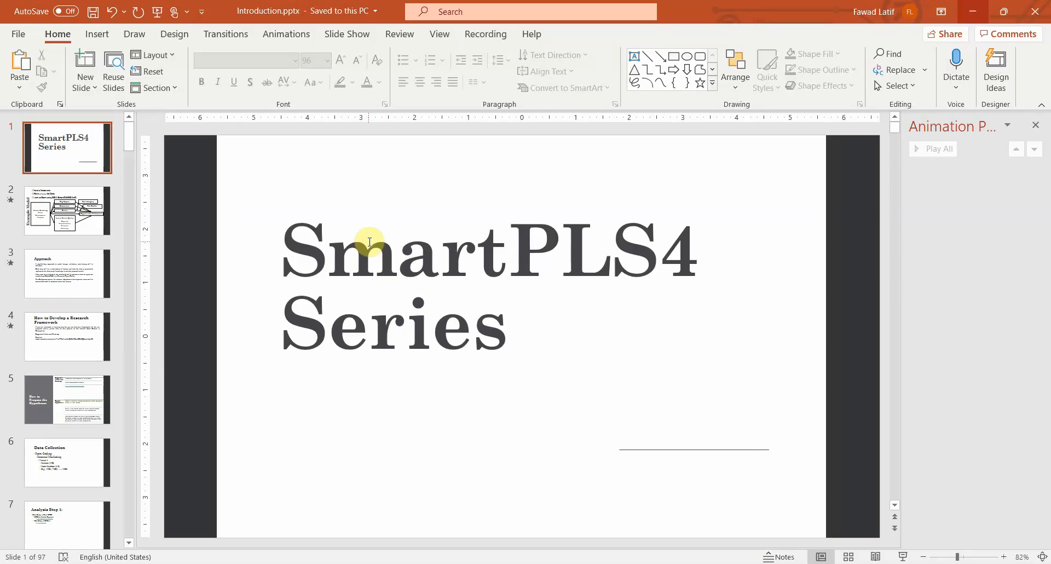
mouse_move(565, 256)
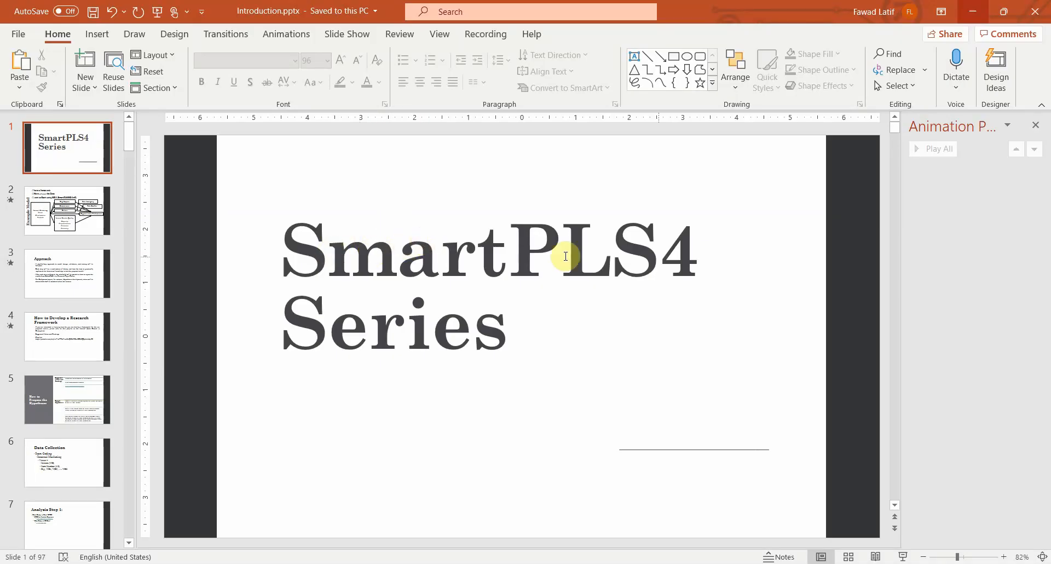
Show slide 2, the Example Model framework diagram
left_click(67, 211)
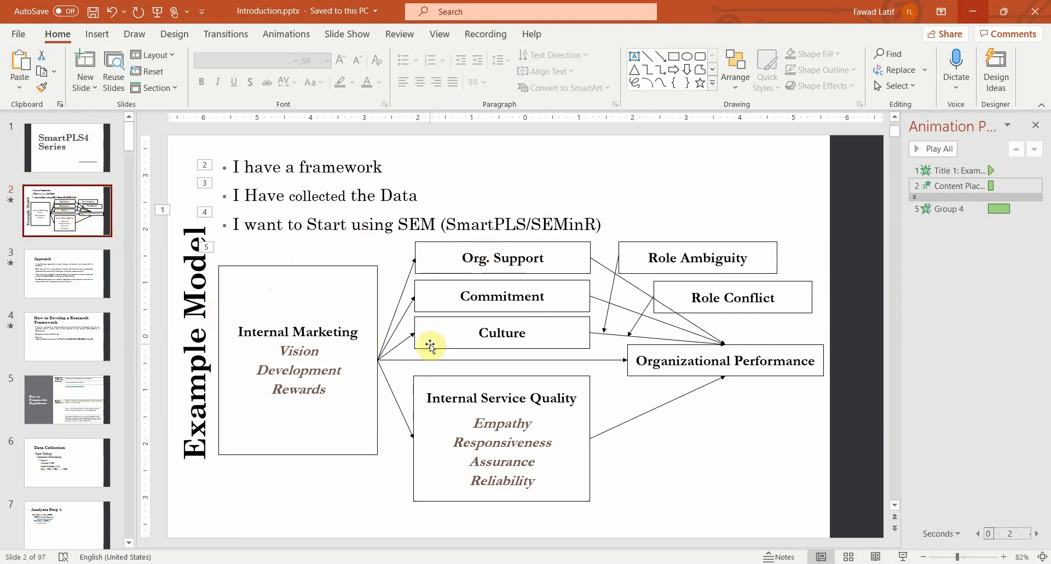
mouse_move(485, 319)
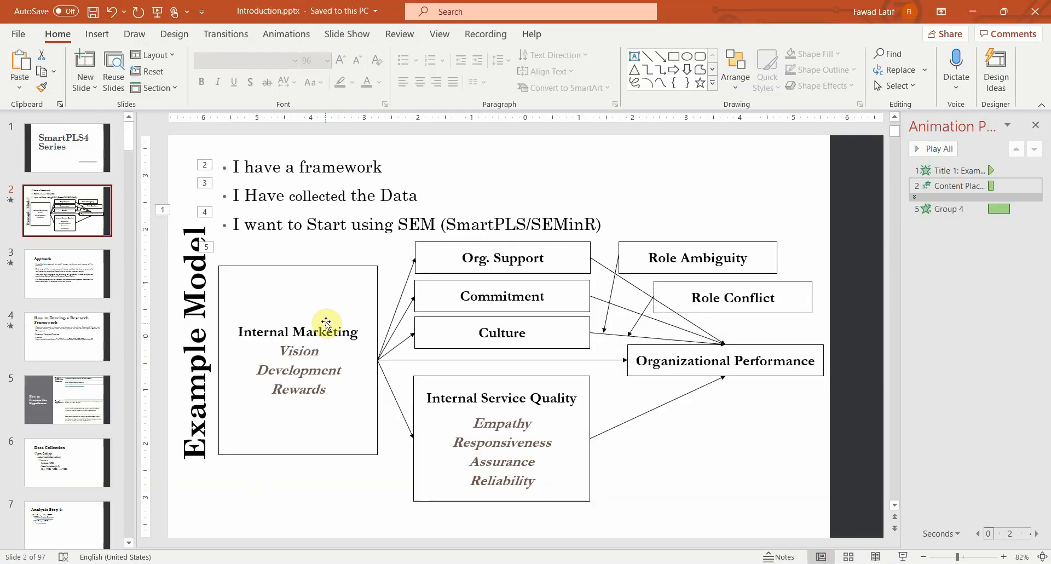
mouse_move(483, 384)
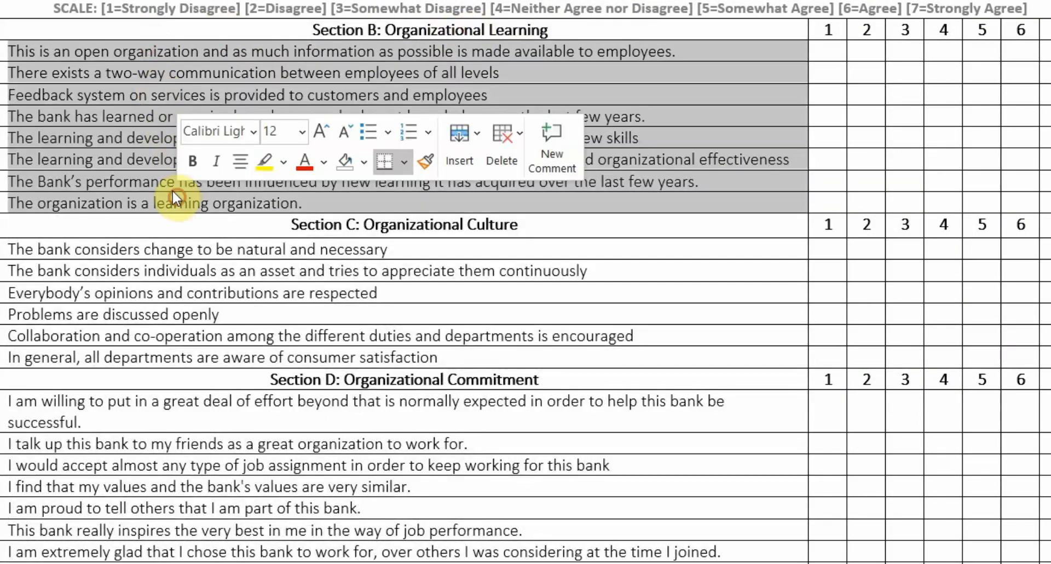
Tag the first questionnaire statements with item codes OL1, OL2, OC1 and OrC1
left_click(448, 31)
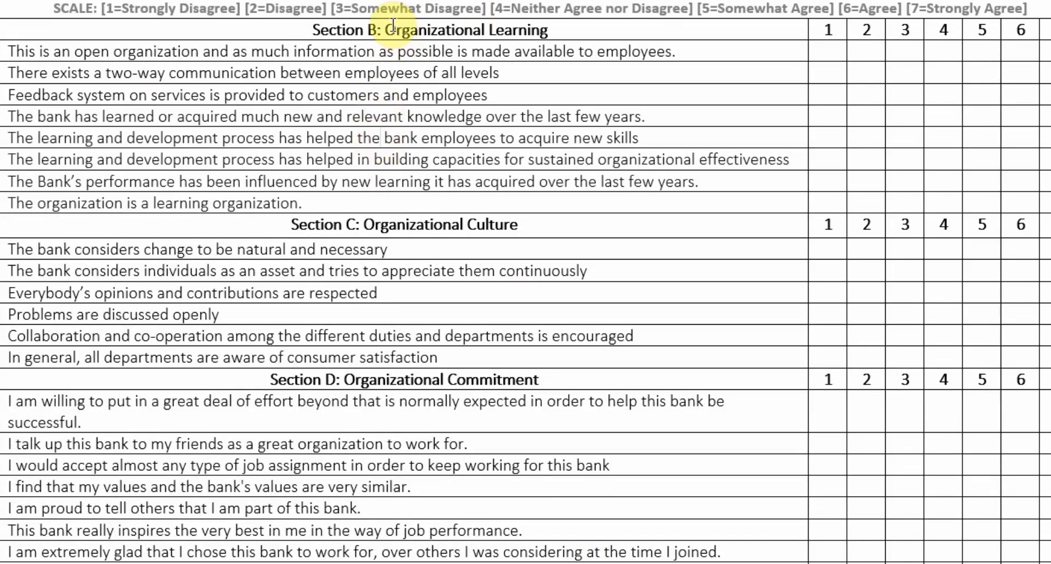
mouse_move(381, 52)
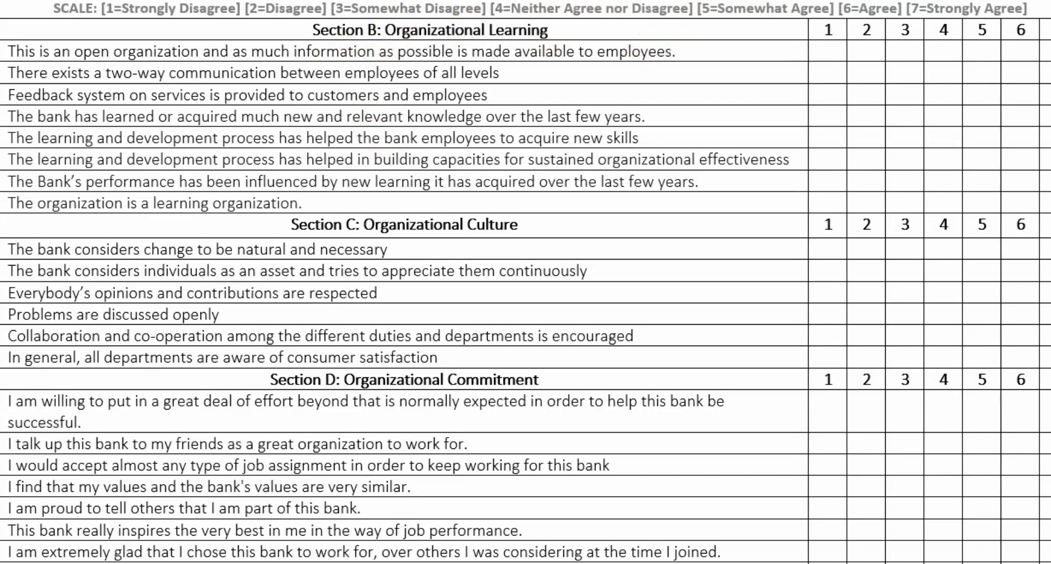
type("OL1")
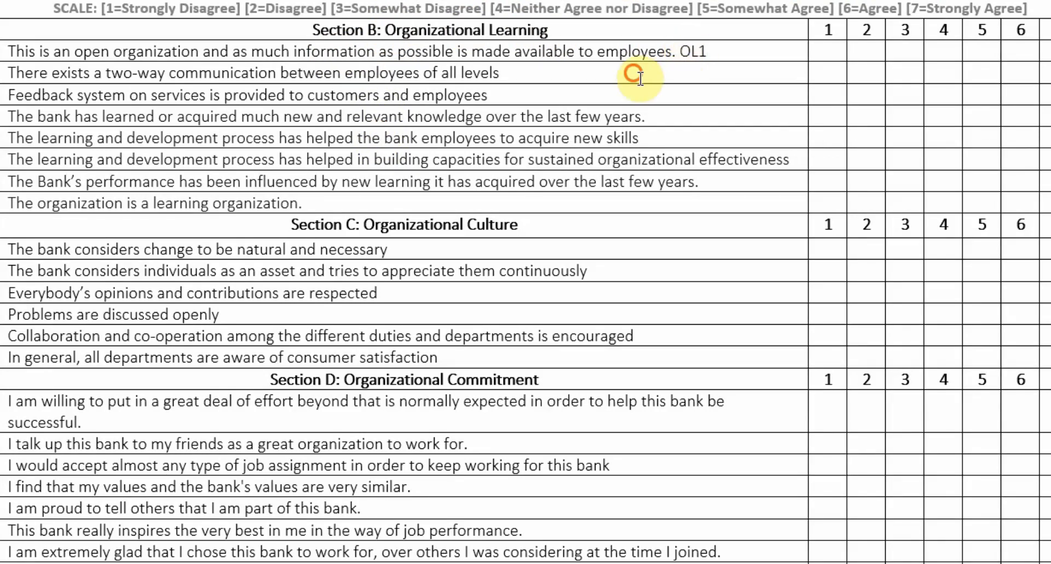
type("OL2")
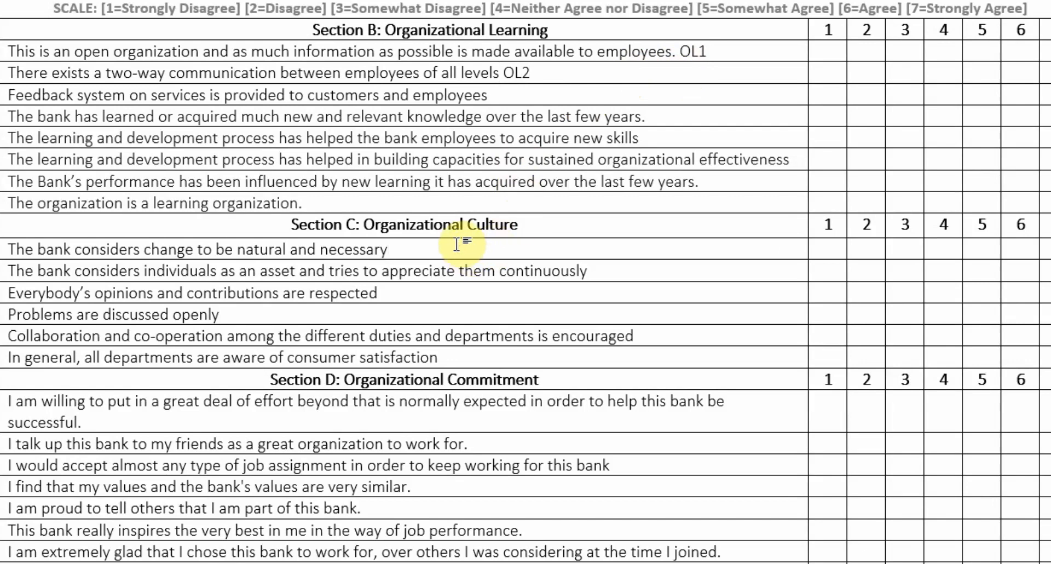
type("OC1")
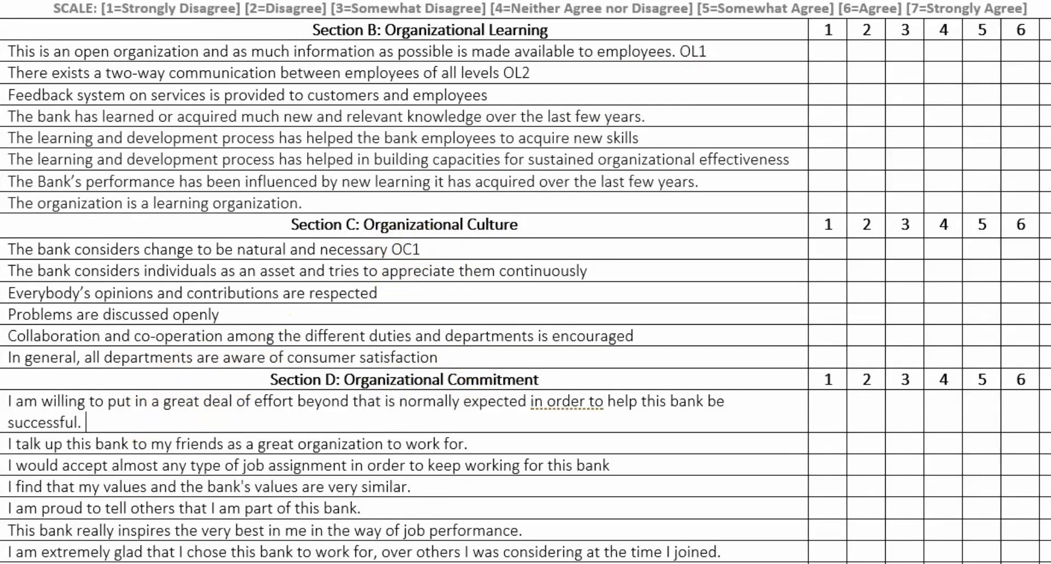
type("OrC")
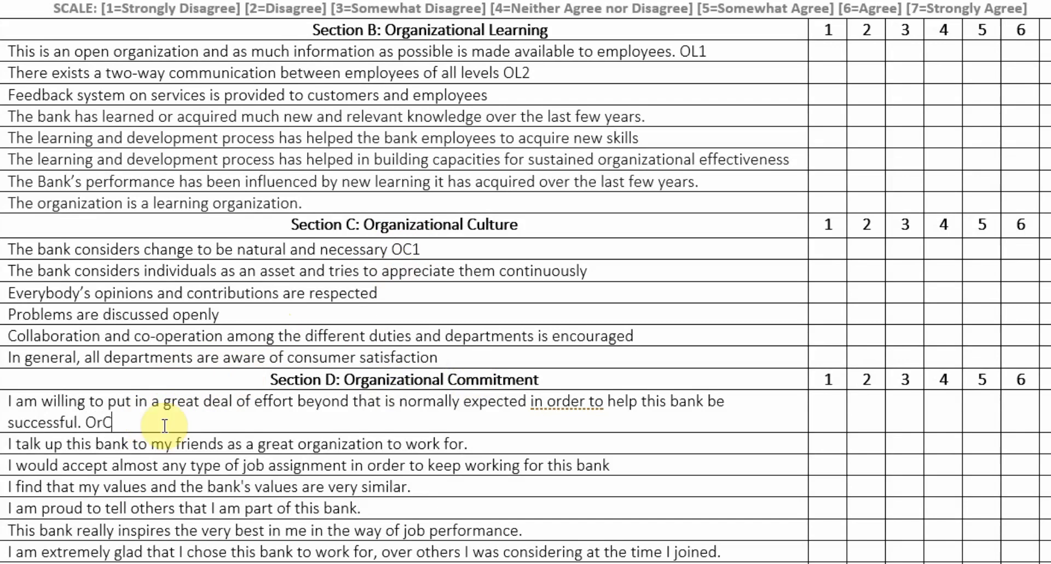
type("1")
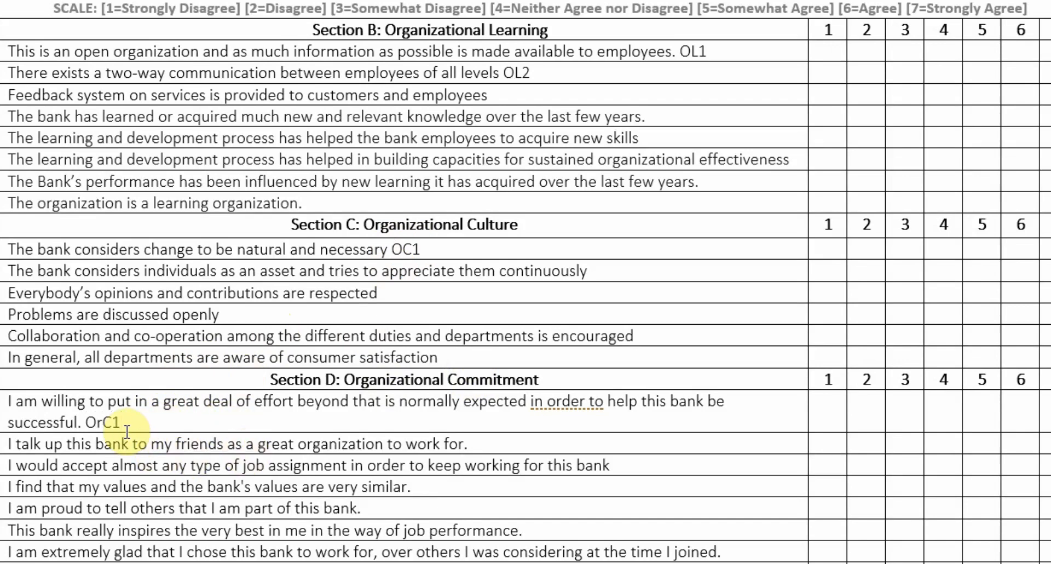
mouse_move(339, 322)
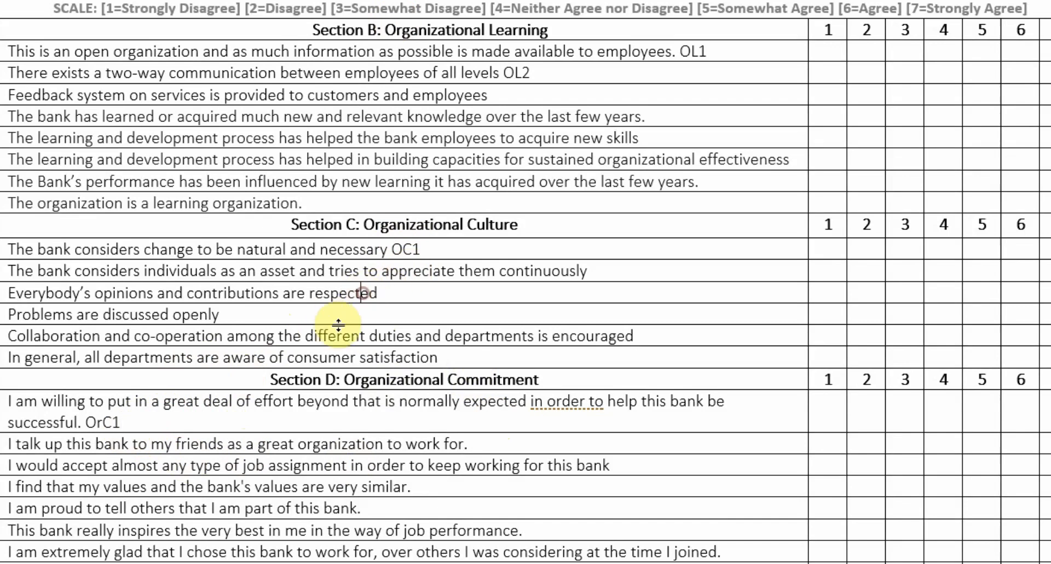
left_click_drag(306, 336, 536, 336)
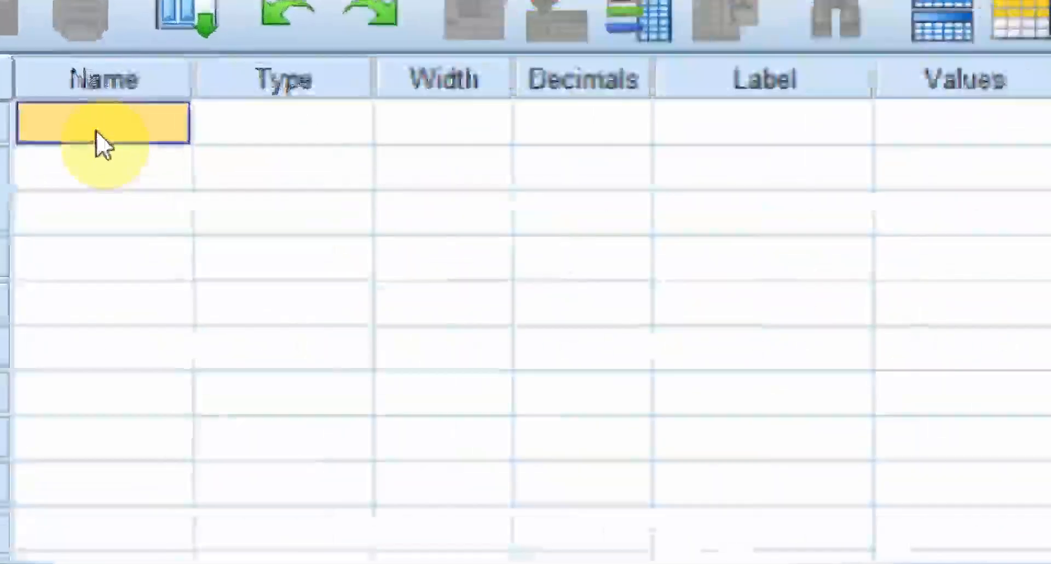
Enter OL1, OL2 and OL3 as numeric variable names in Variable View
type("OL1")
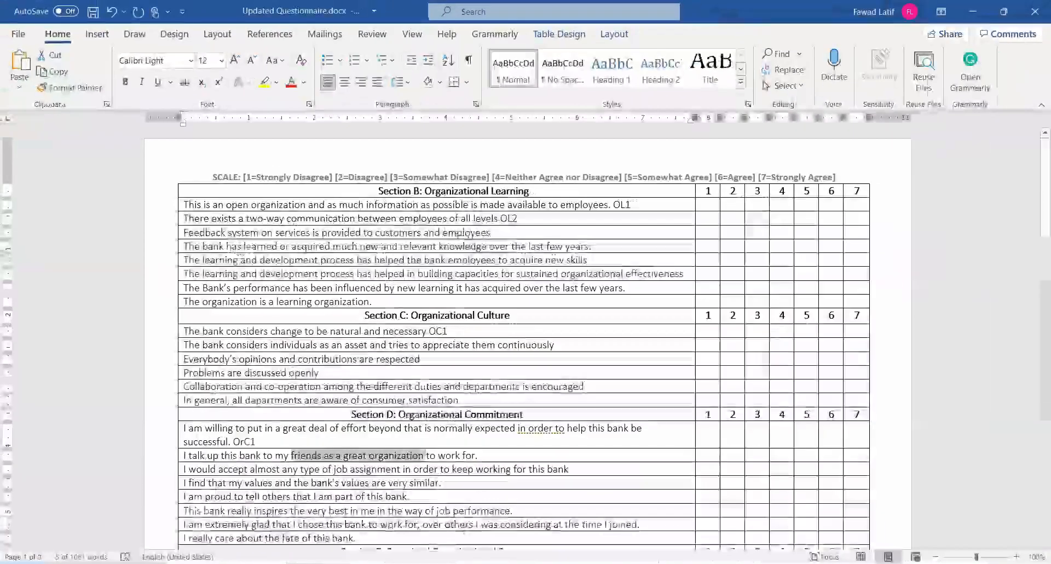
scroll("down", 3)
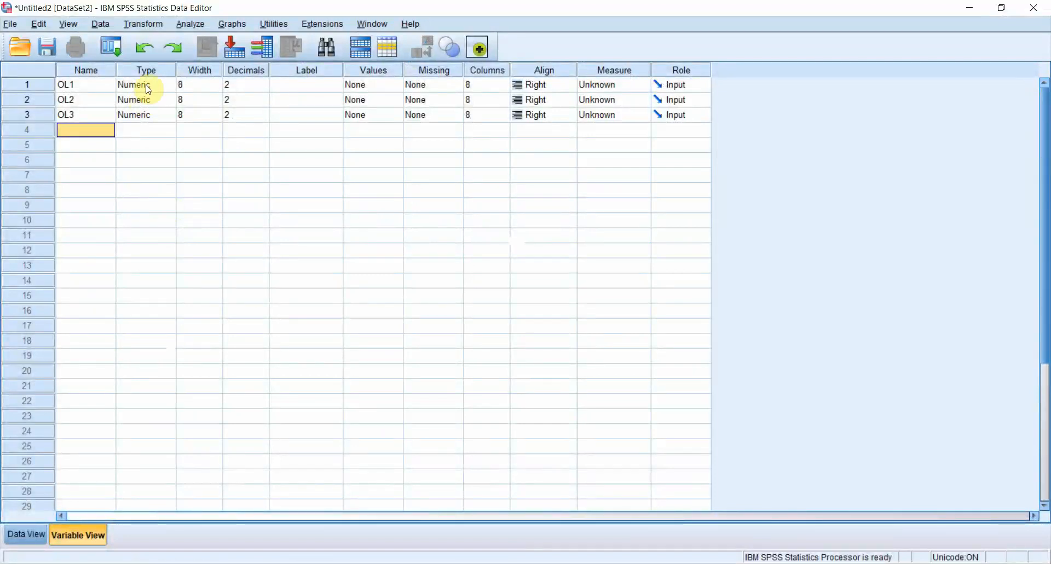
left_click(134, 85)
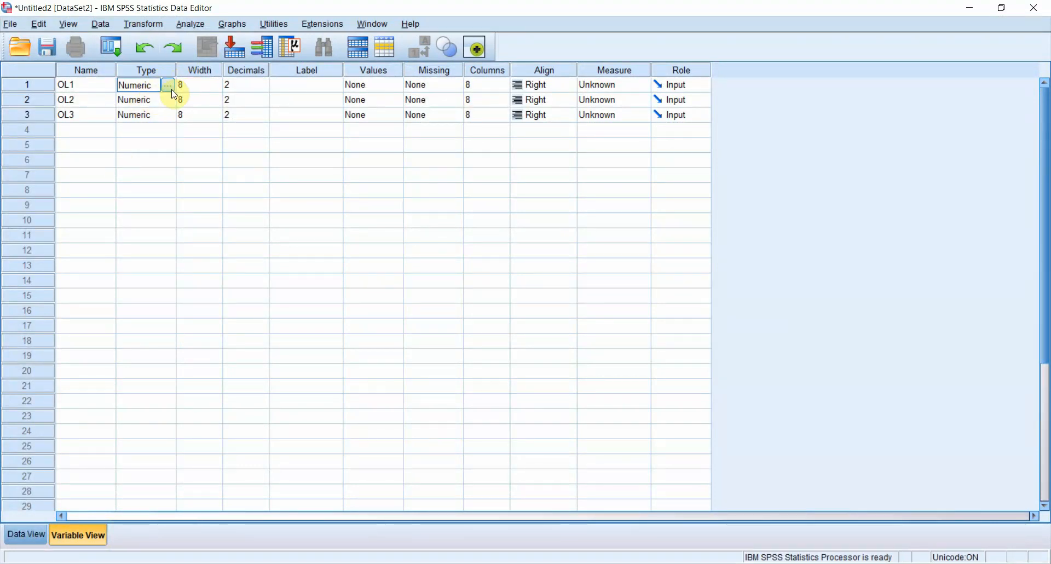
left_click(168, 85)
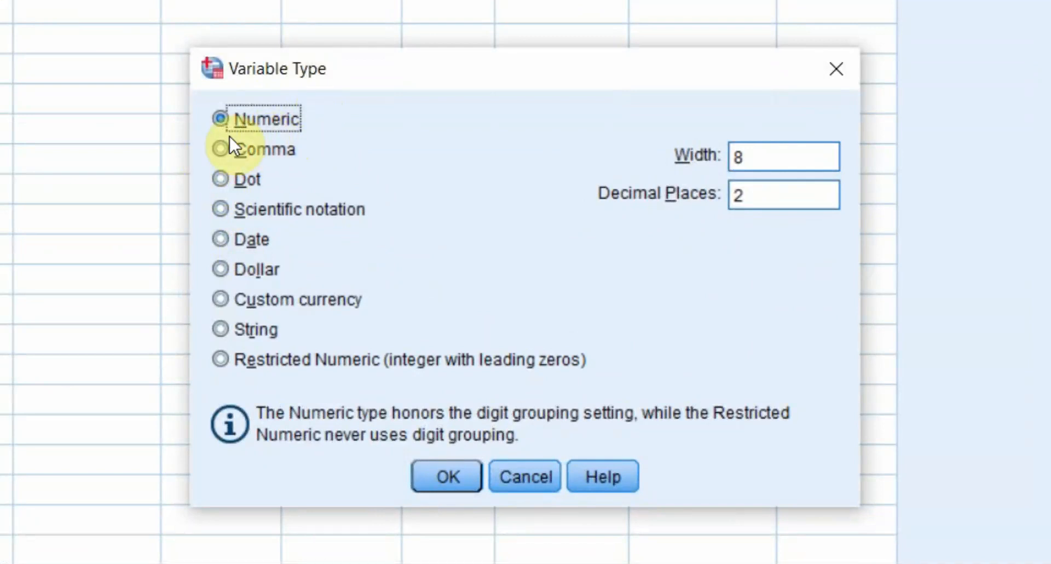
left_click(445, 477)
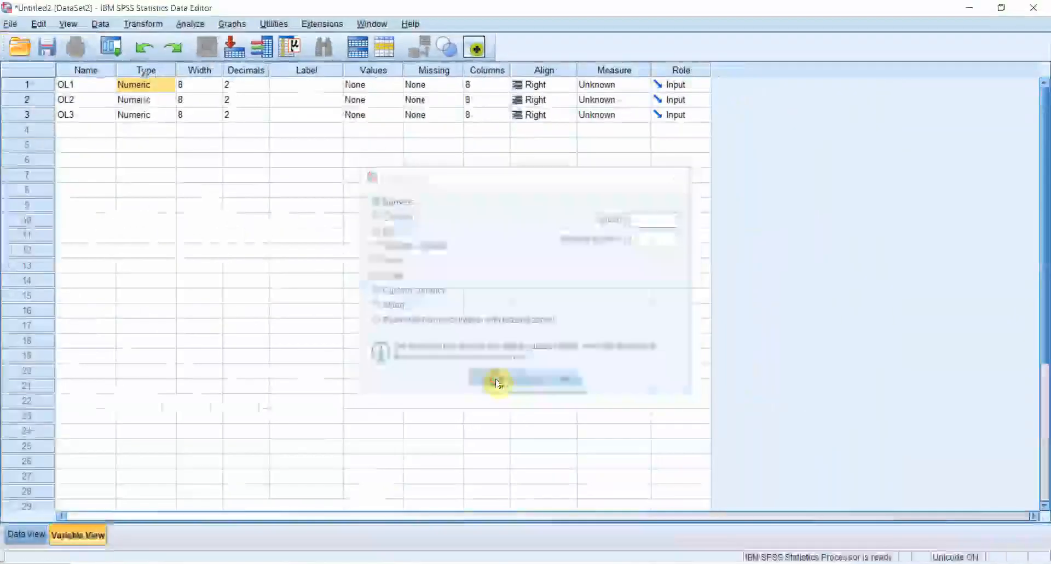
left_click(498, 381)
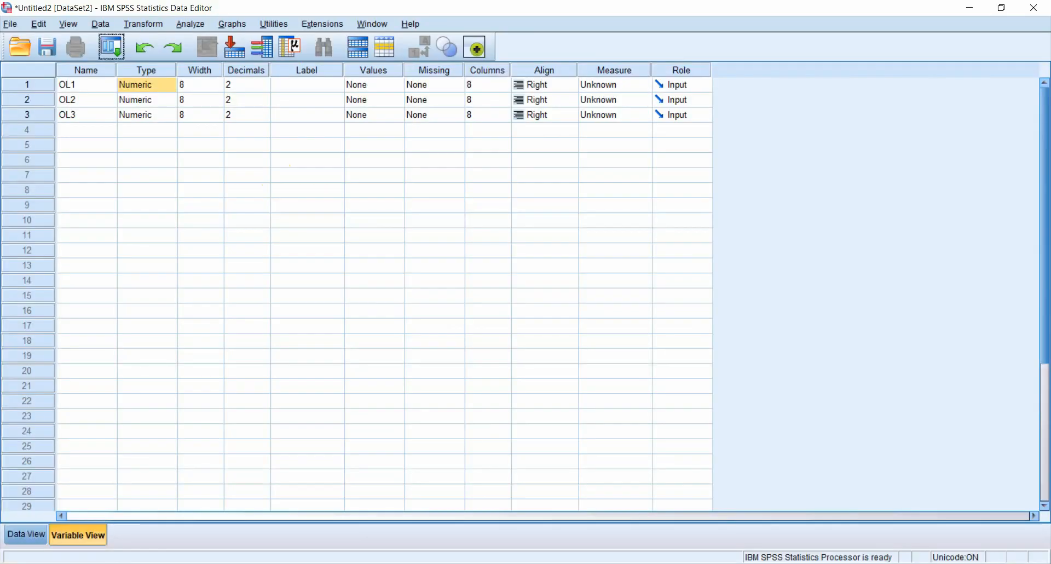
Give OL1 value labels 1 SD, 2 A, 3 SWA, 4 N, 5 SWD, 6 D
left_click(374, 84)
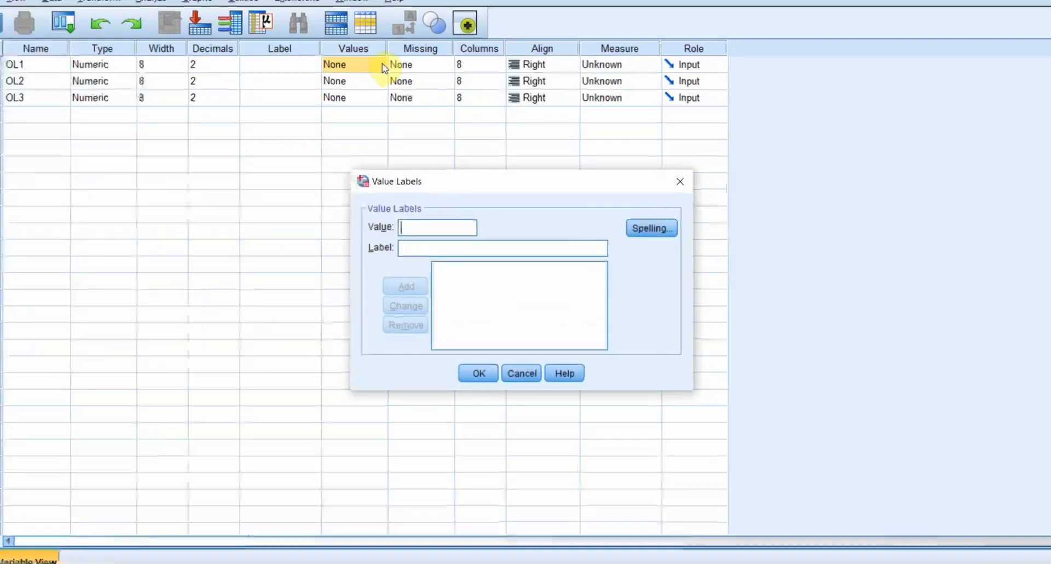
type("1")
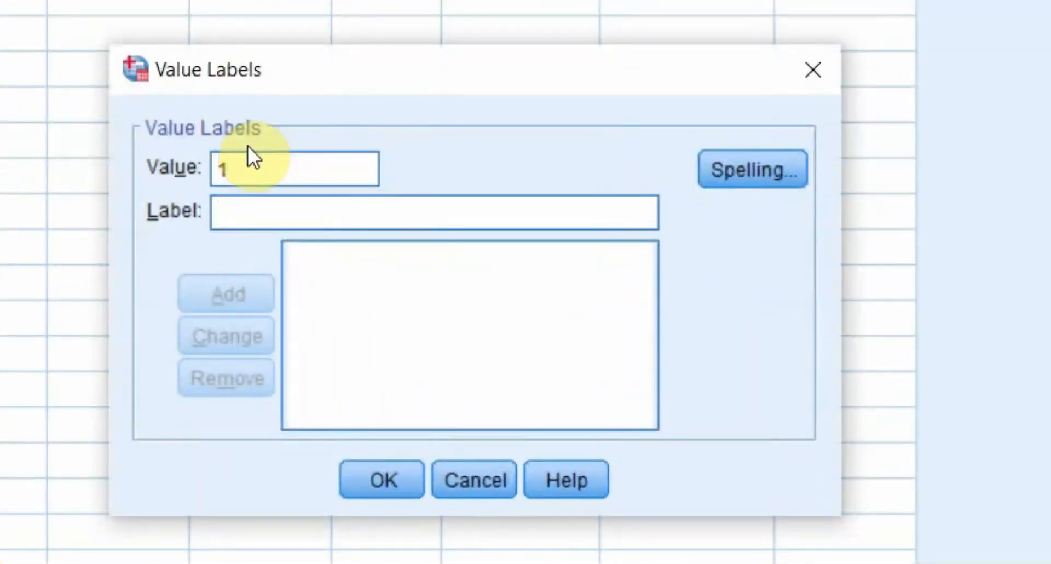
left_click(226, 293)
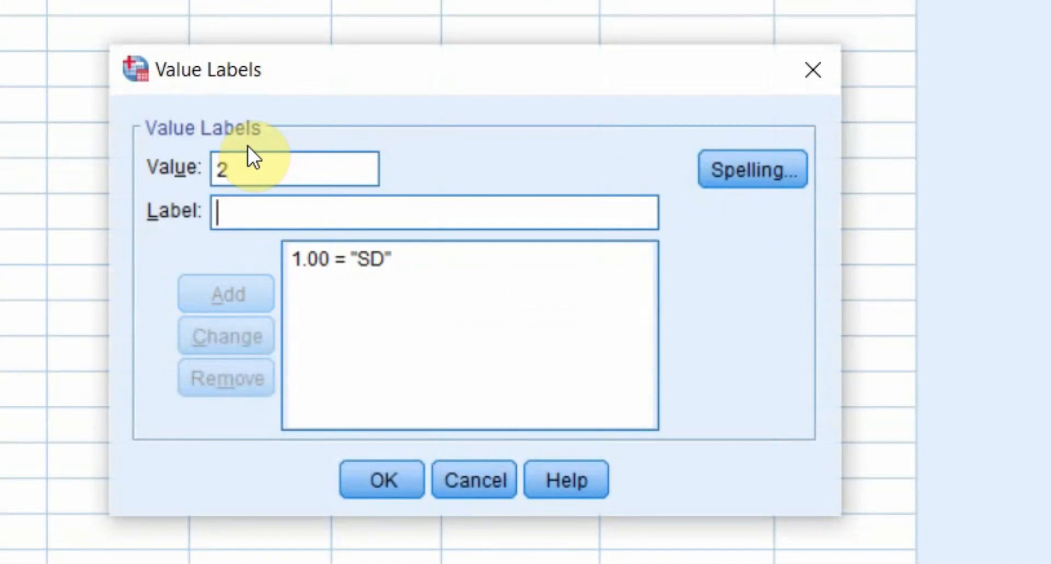
left_click(225, 293)
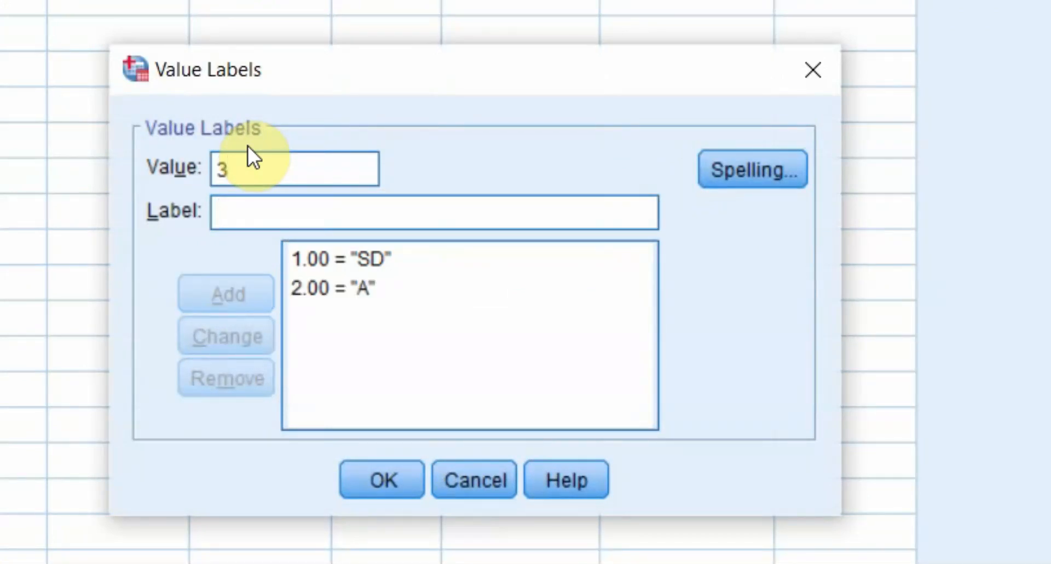
left_click(226, 294)
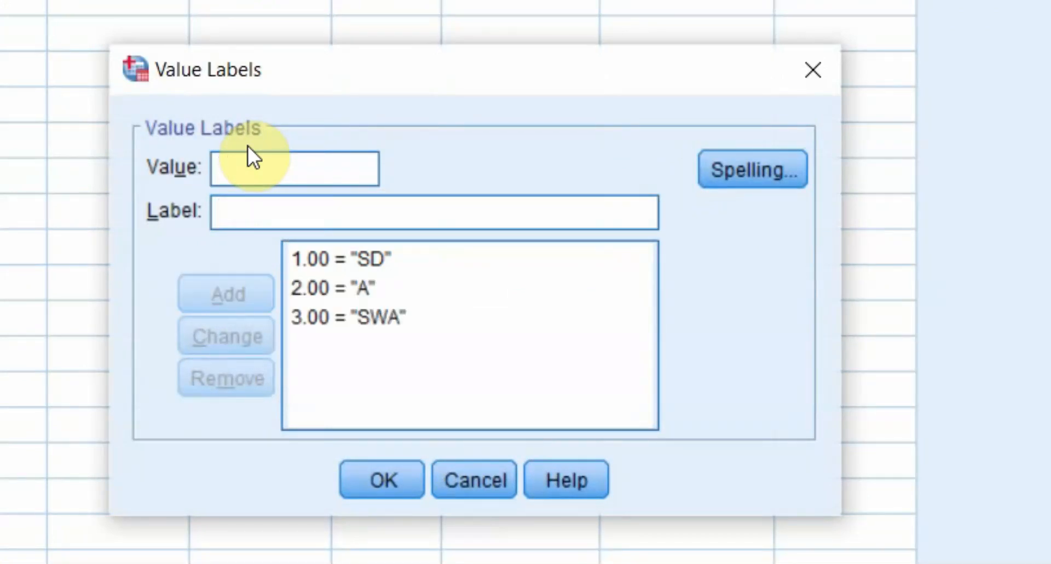
type("5")
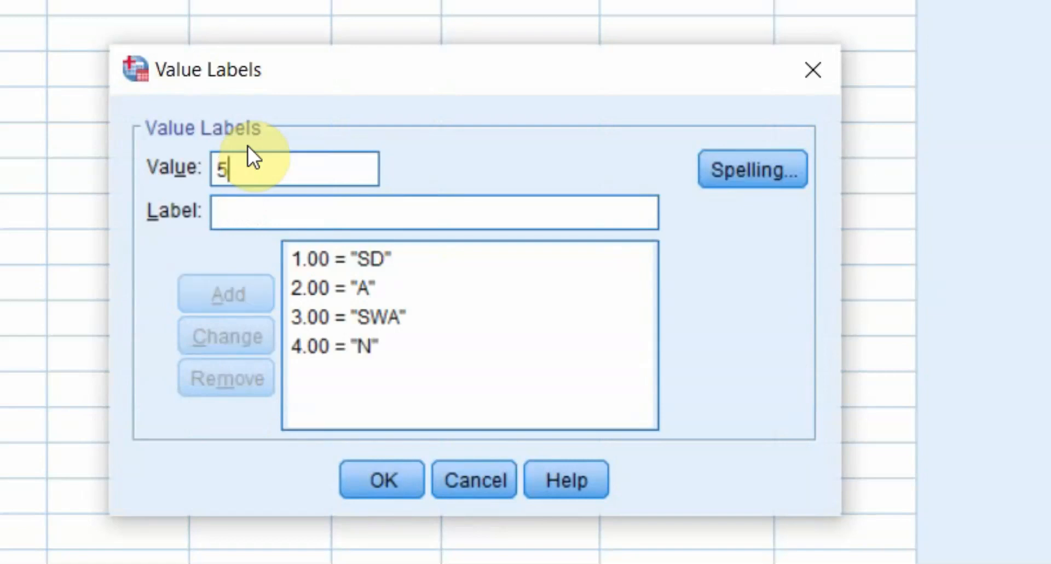
left_click(226, 293)
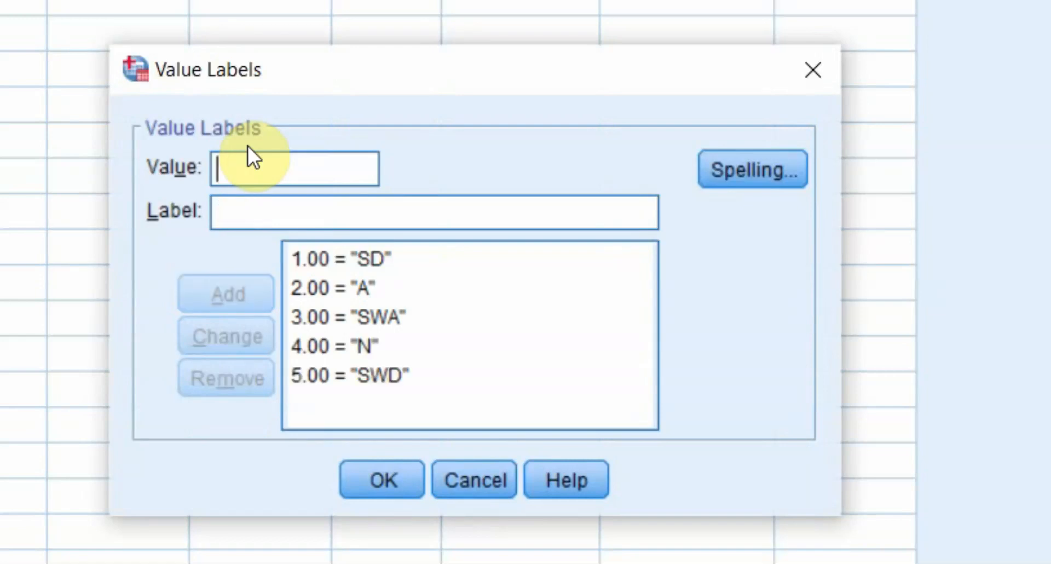
type("6")
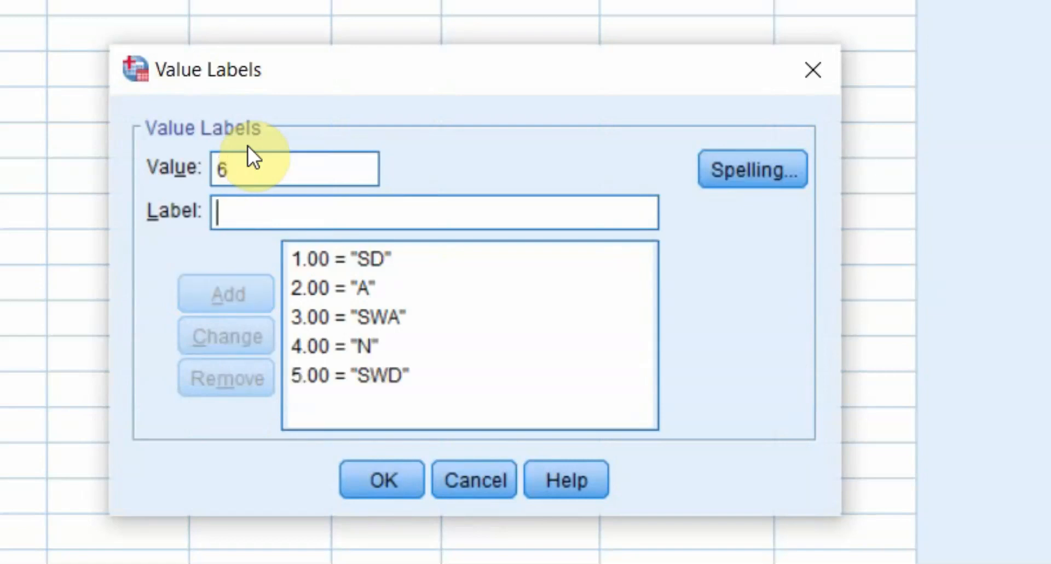
left_click(226, 293)
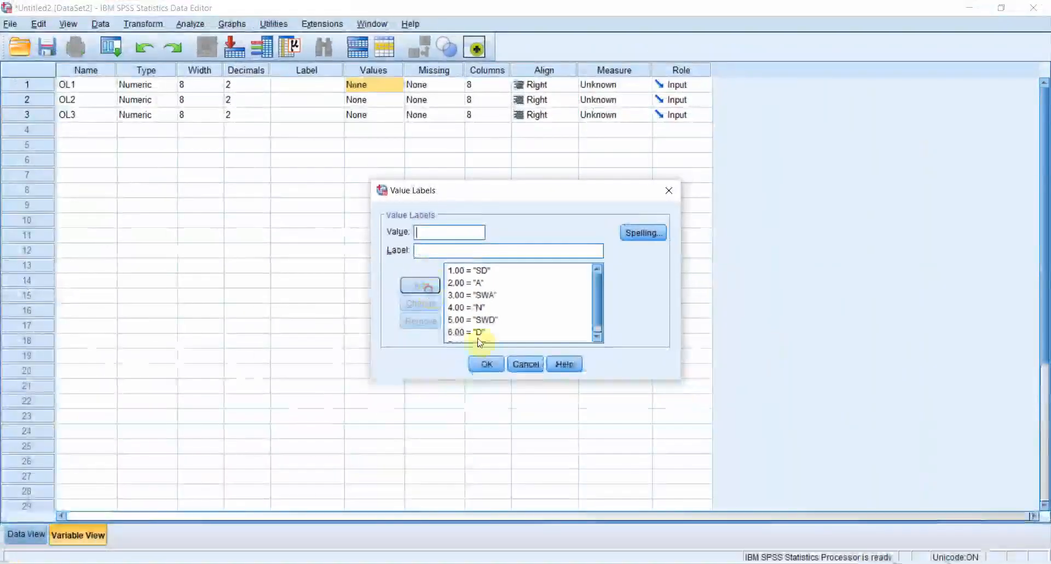
left_click(485, 364)
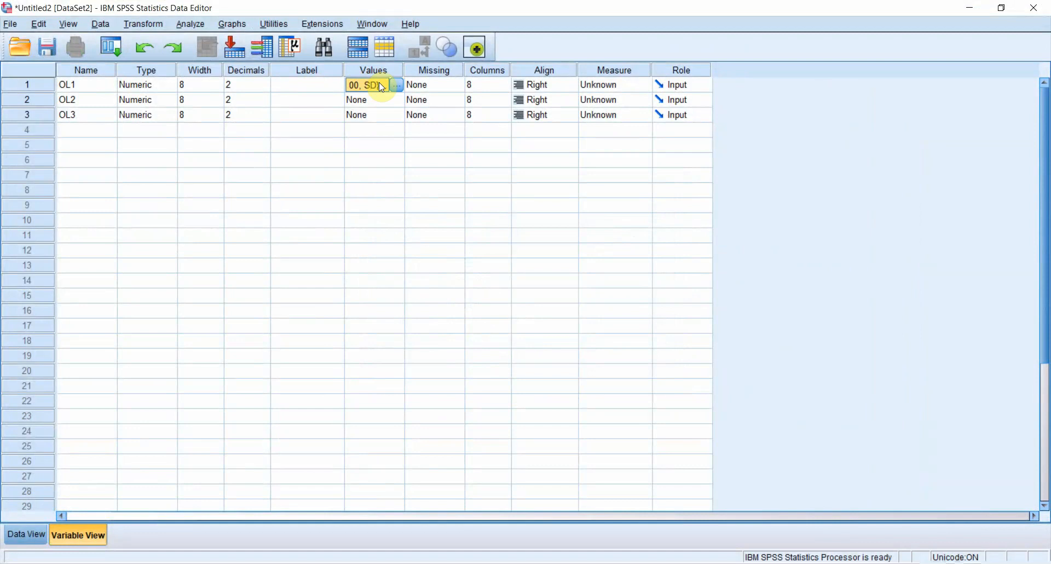
Copy OL1's value labels onto OL2 and OL3
left_click(373, 115)
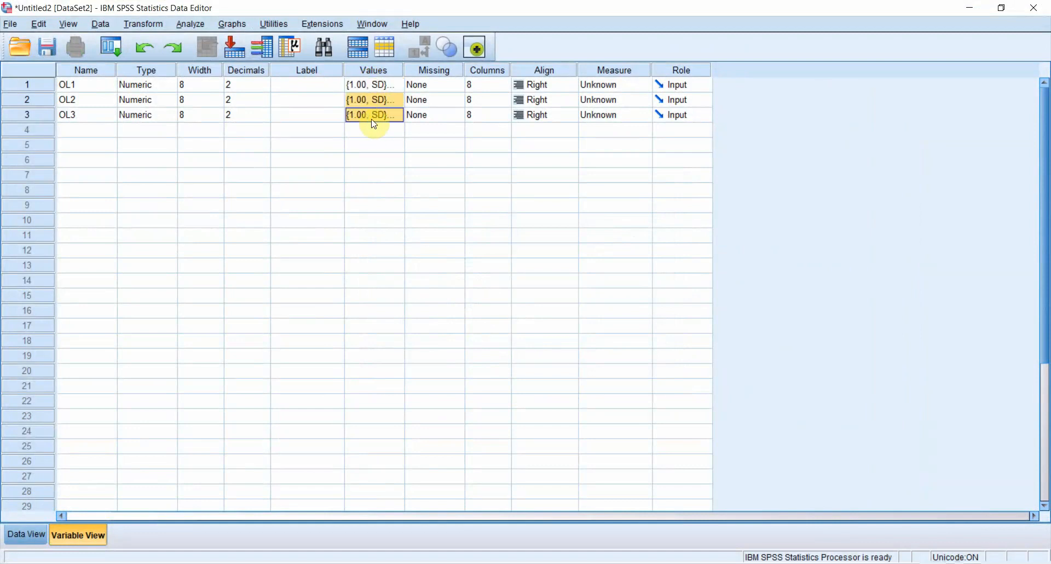
left_click(449, 115)
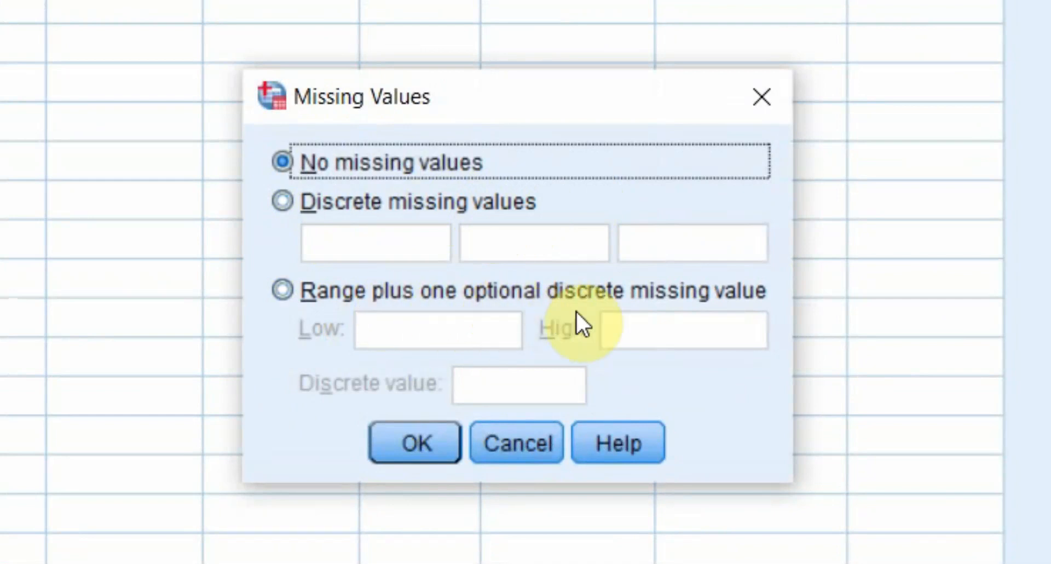
mouse_move(395, 413)
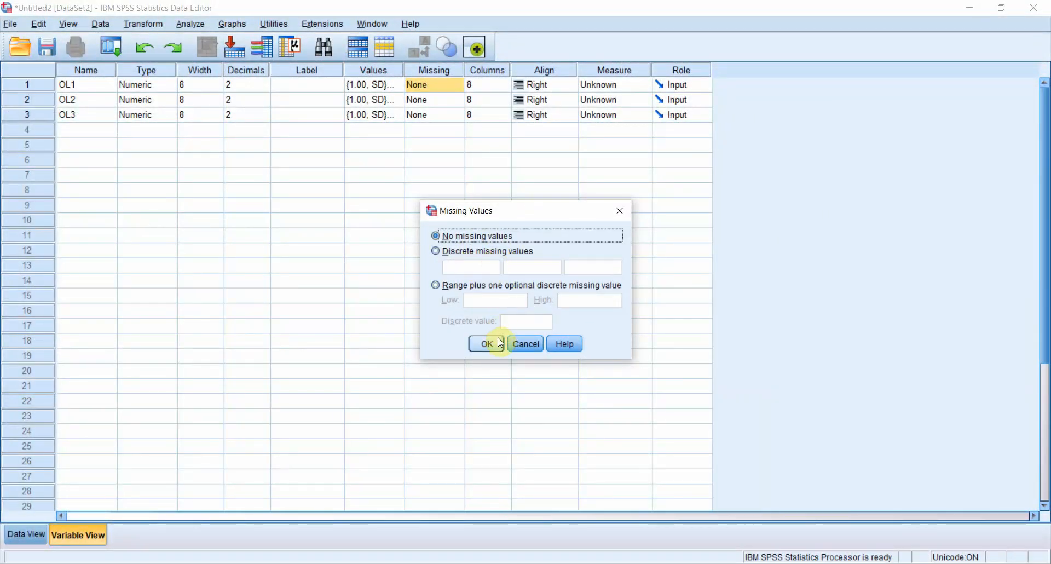
Confirm OL1 has no missing values defined
left_click(486, 343)
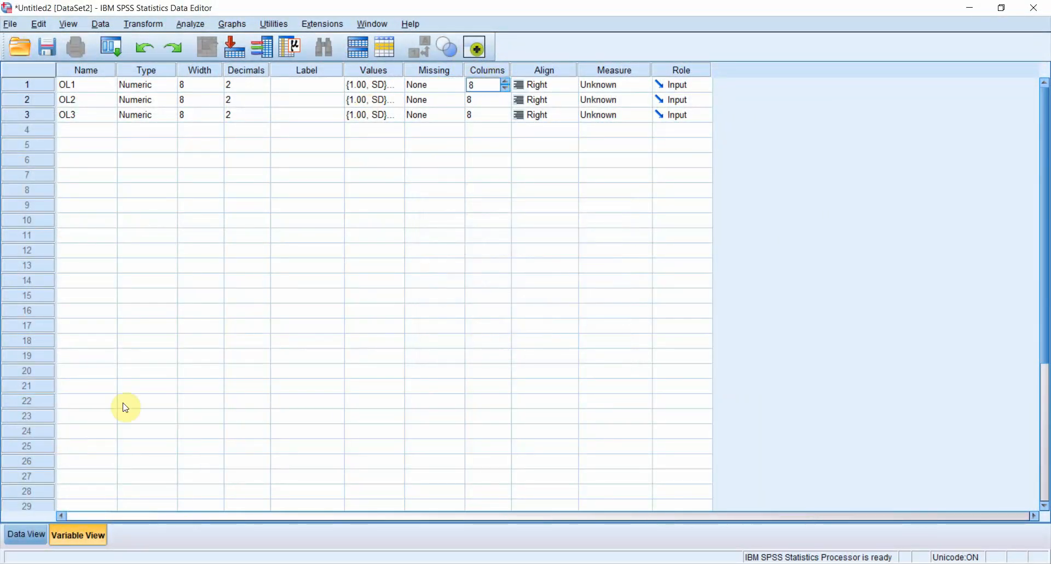
Widen the OL1 data column to width 15 in Data View and return to Variable View
left_click(25, 534)
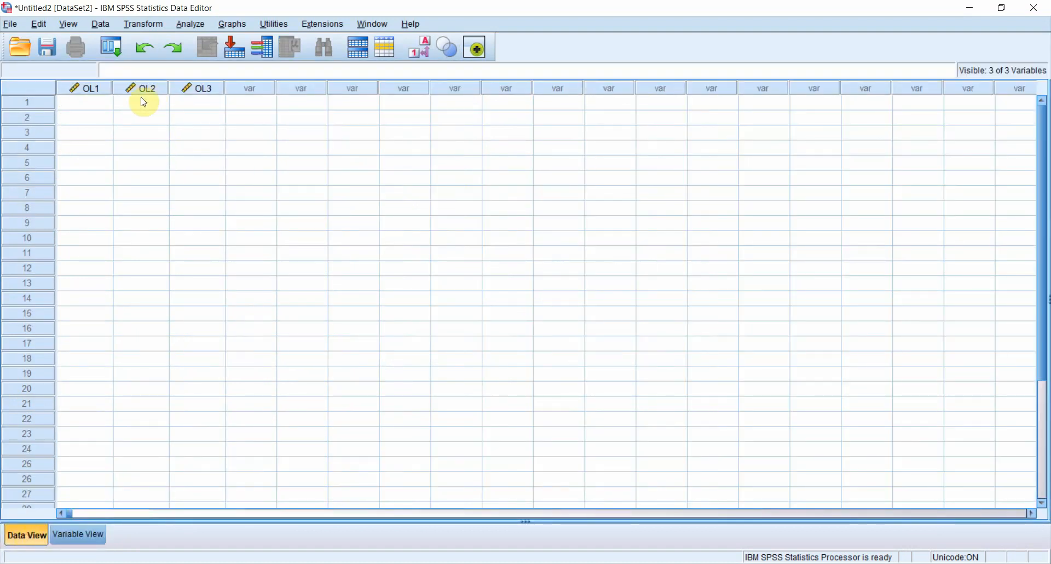
left_click(84, 102)
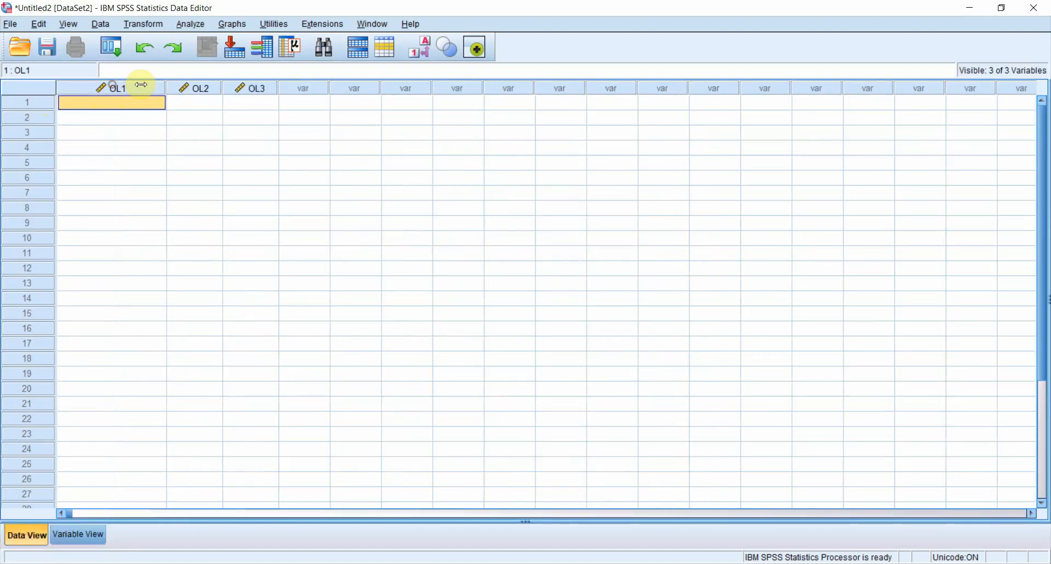
left_click(77, 534)
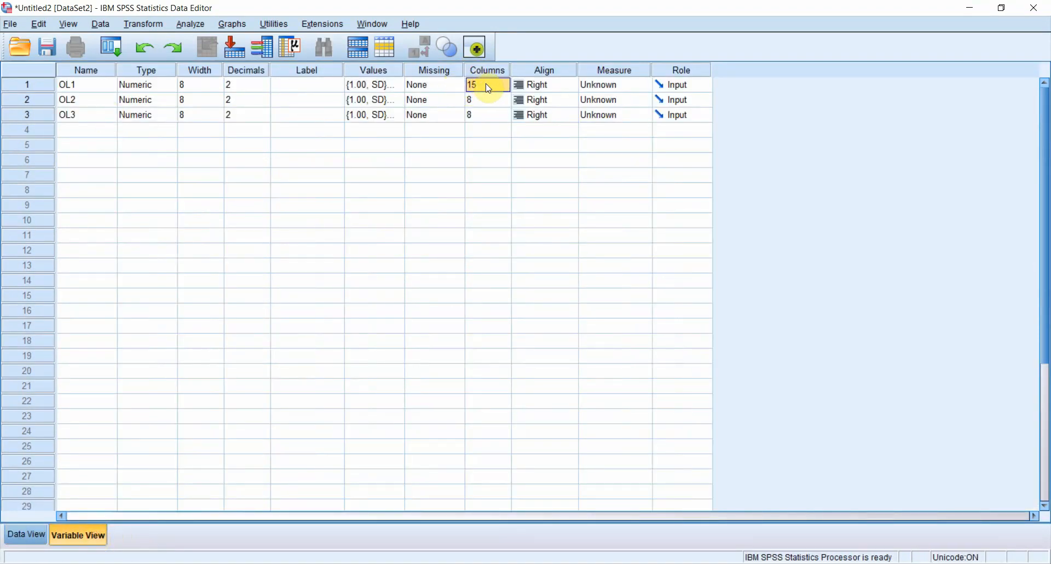
Keep OL1's alignment set to Right from the alignment choices
left_click(568, 85)
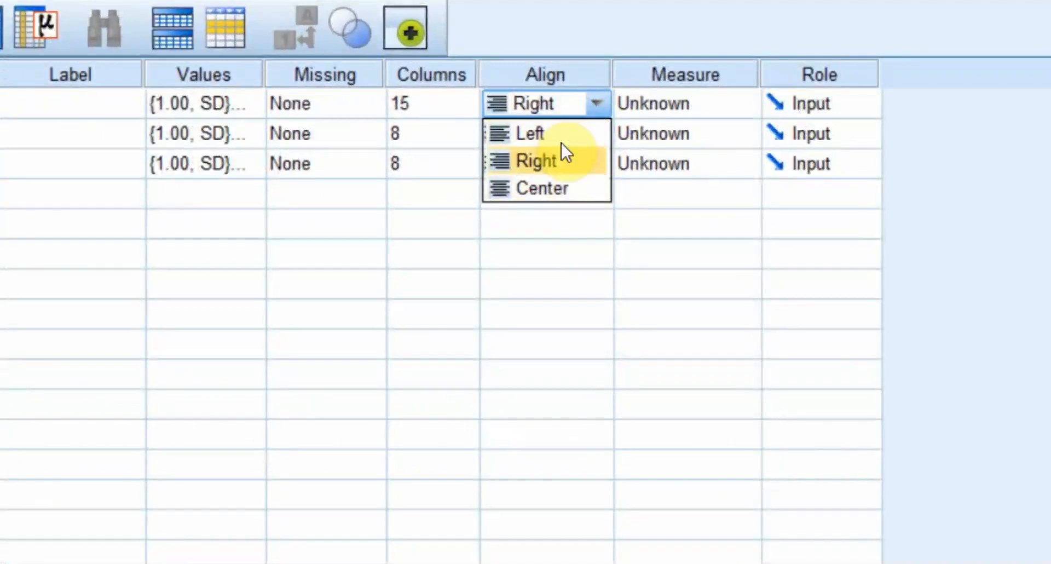
mouse_move(573, 173)
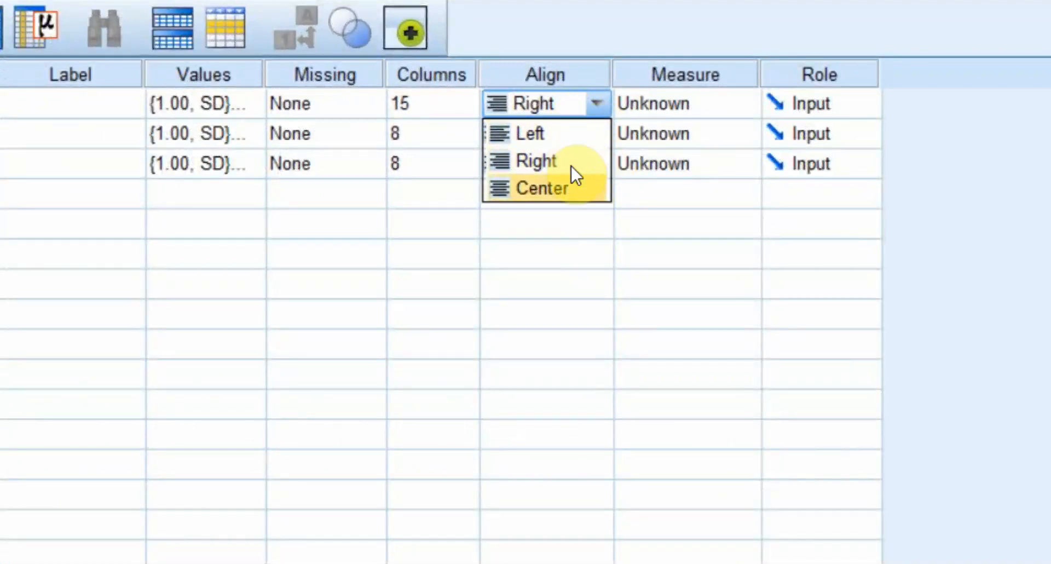
left_click(683, 102)
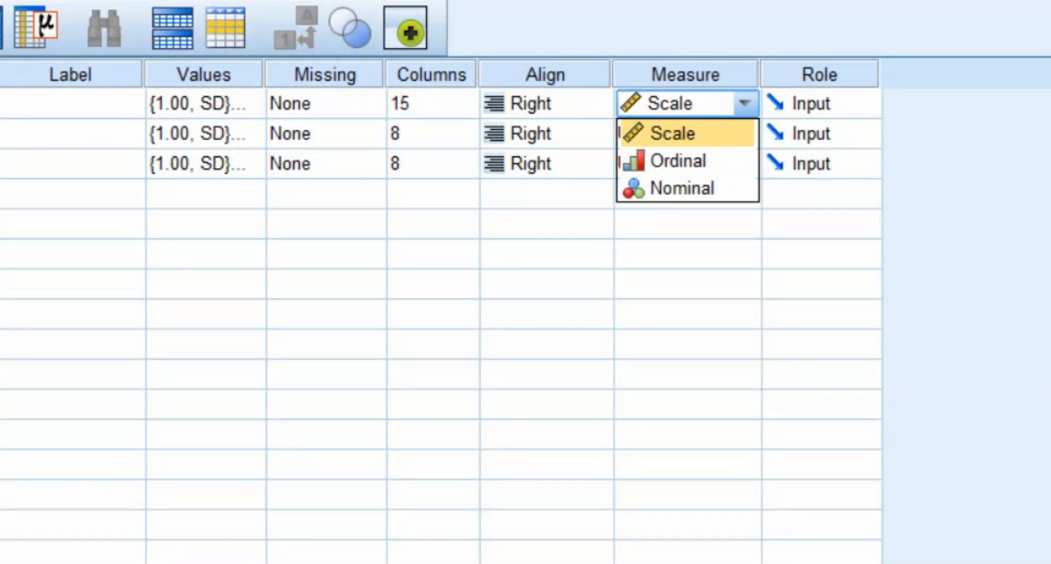
mouse_move(685, 161)
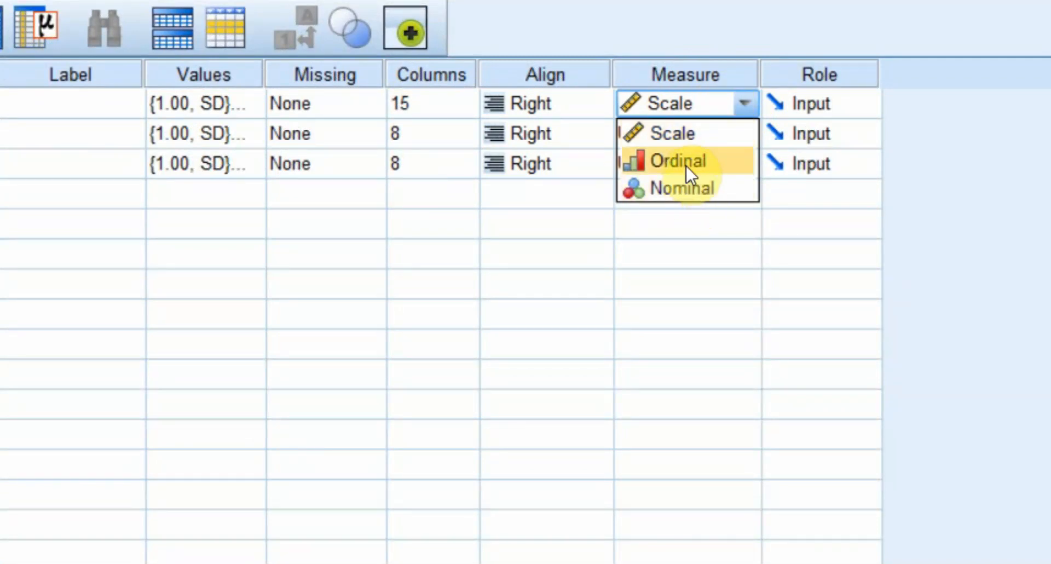
mouse_move(680, 134)
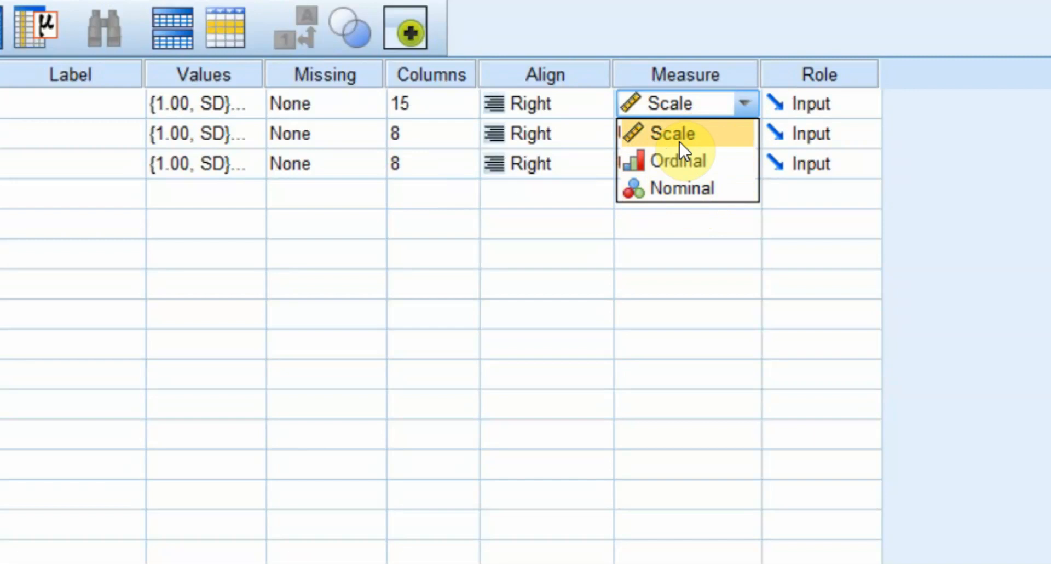
mouse_move(727, 138)
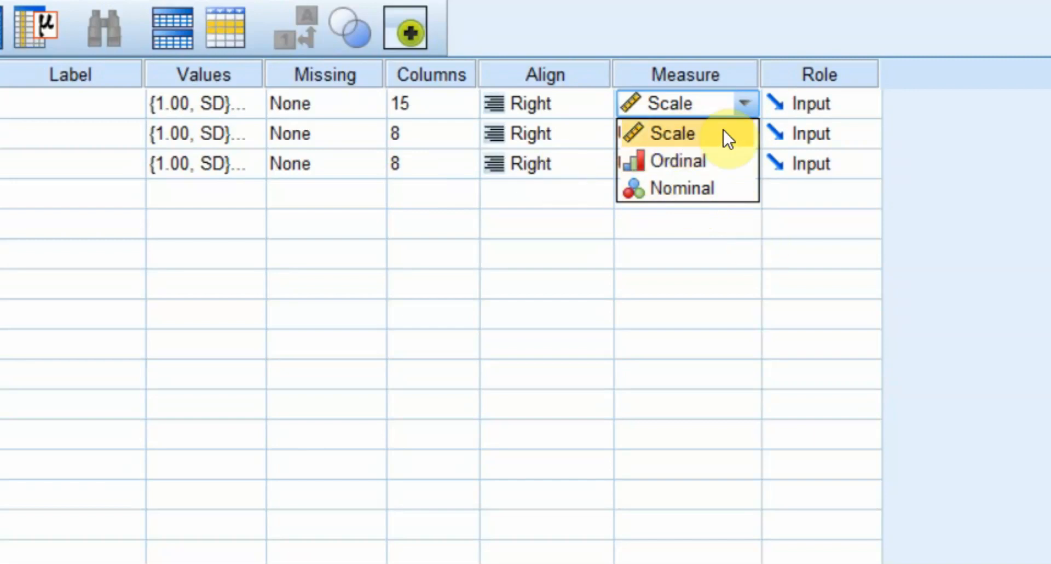
mouse_move(791, 110)
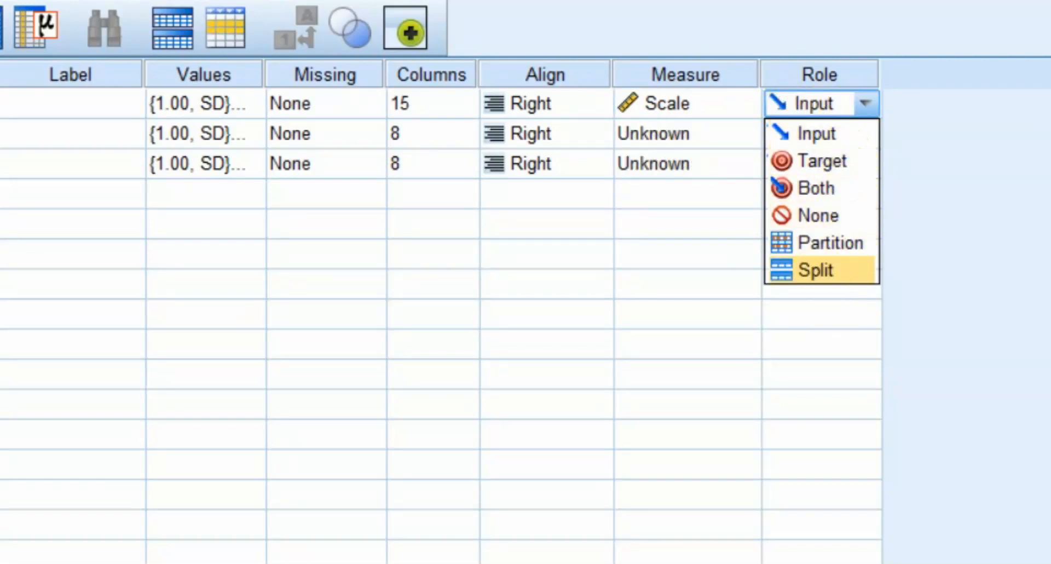
mouse_move(820, 161)
type("Gden")
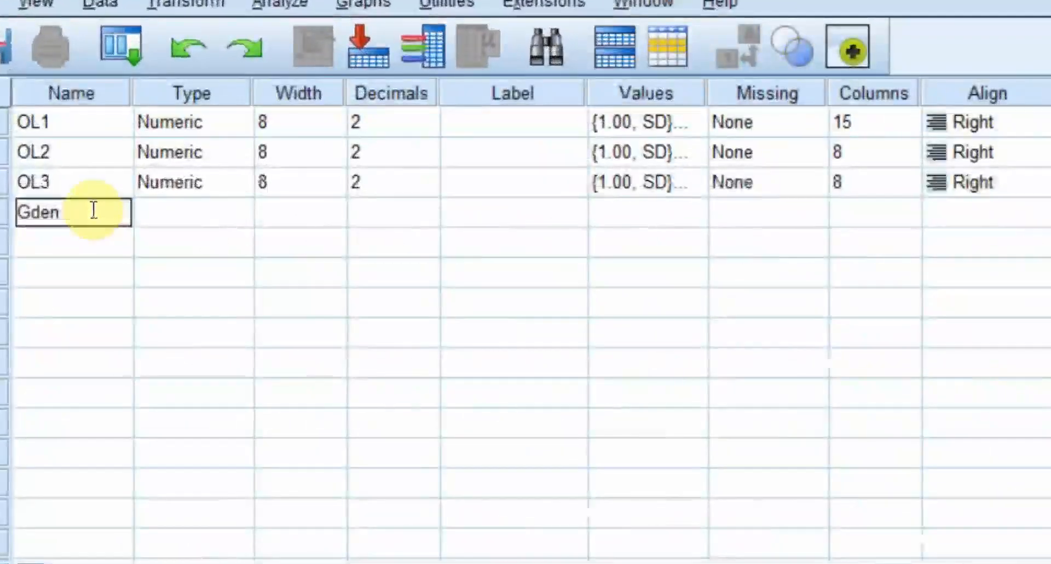
Add a Gender variable with value labels 1 Male, 2 Female and Nominal measure
key("Backspace")
type("ender")
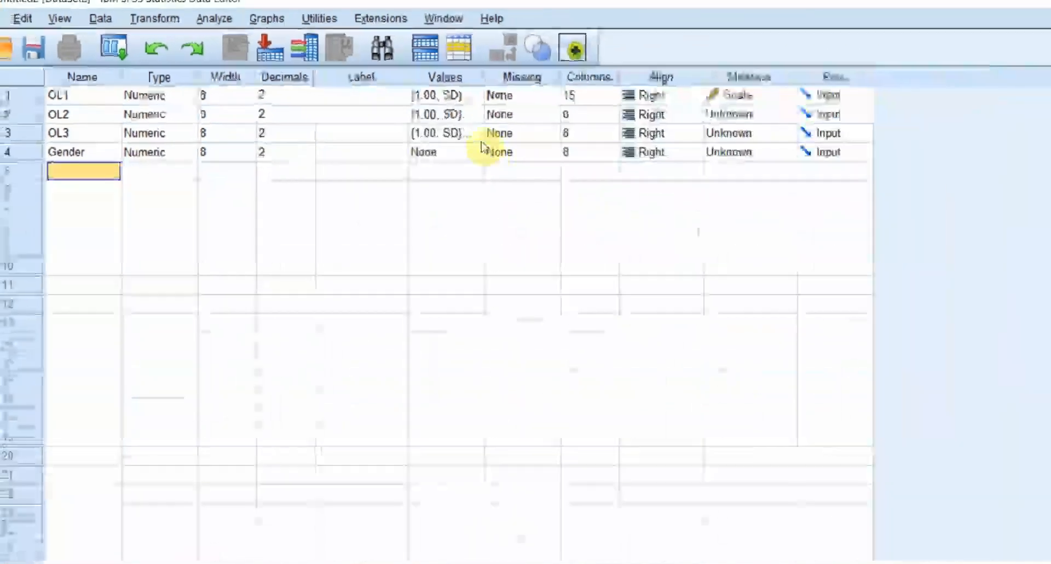
left_click(482, 152)
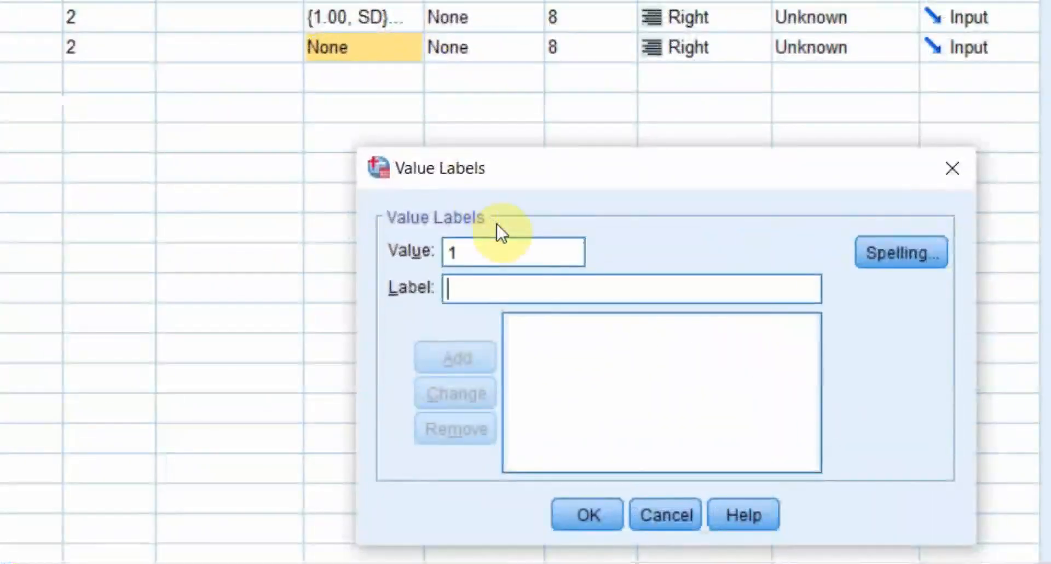
left_click(455, 357)
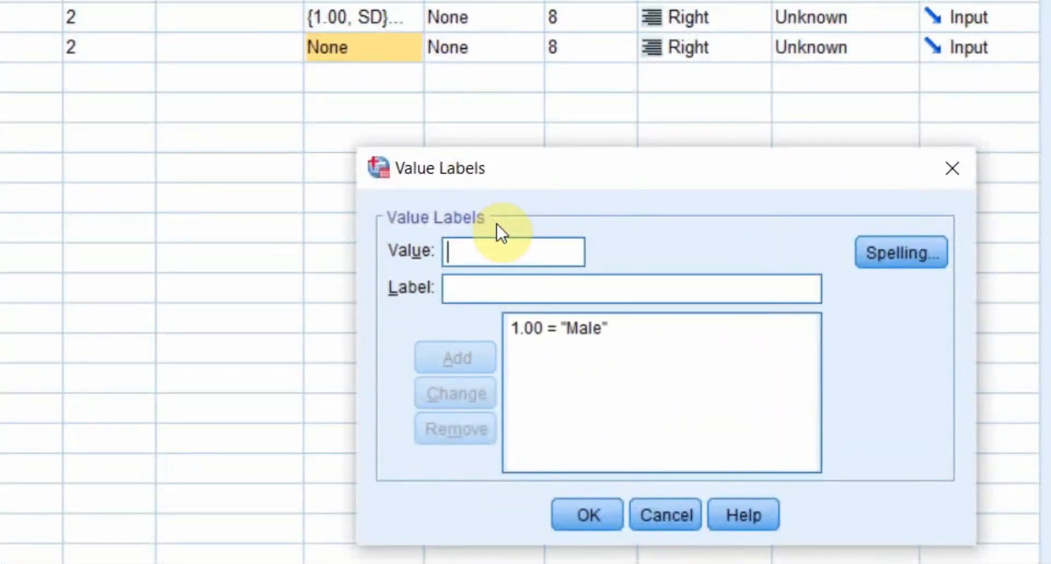
type("Female")
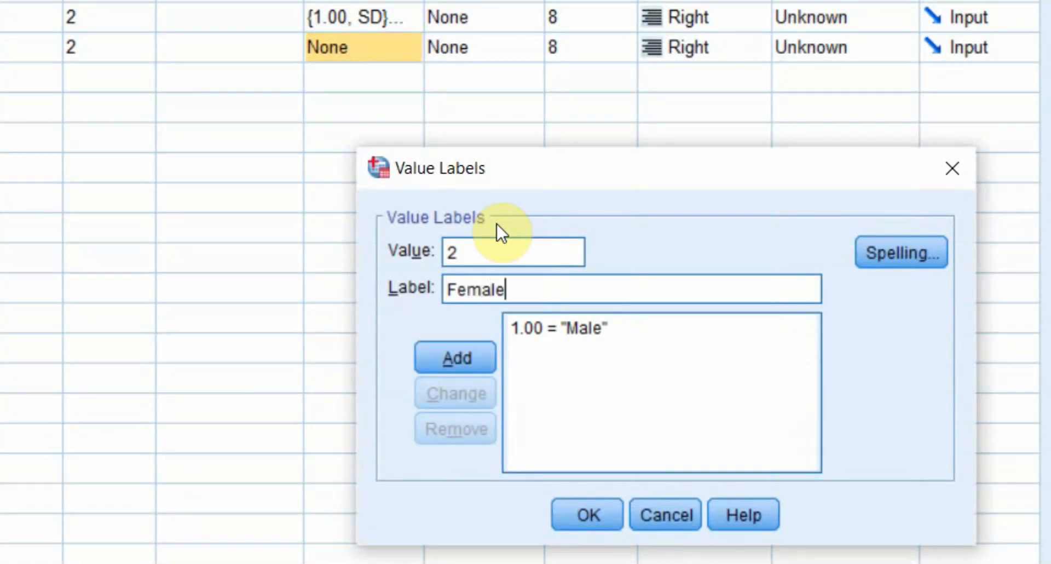
left_click(586, 514)
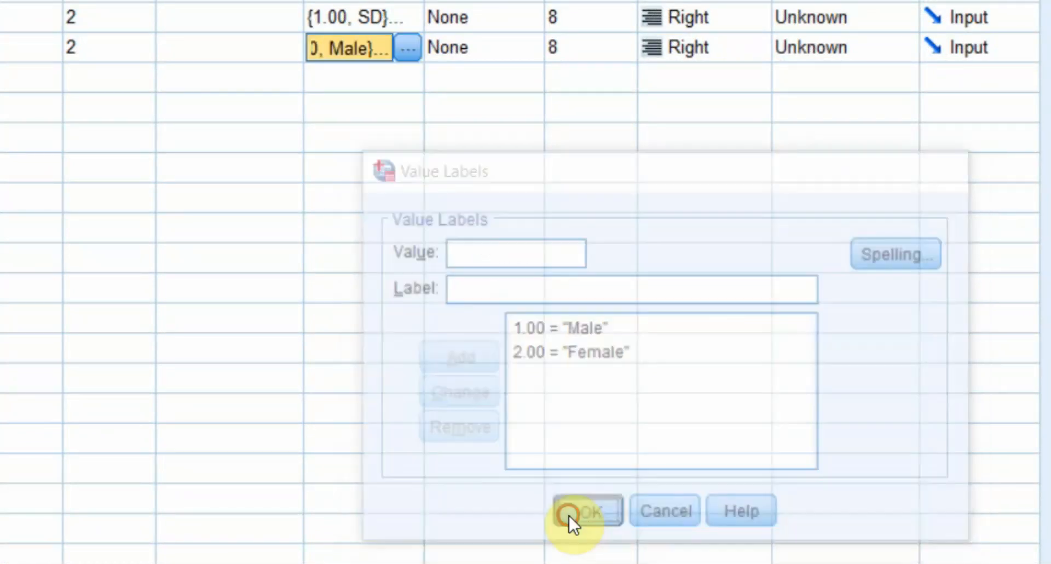
left_click(586, 511)
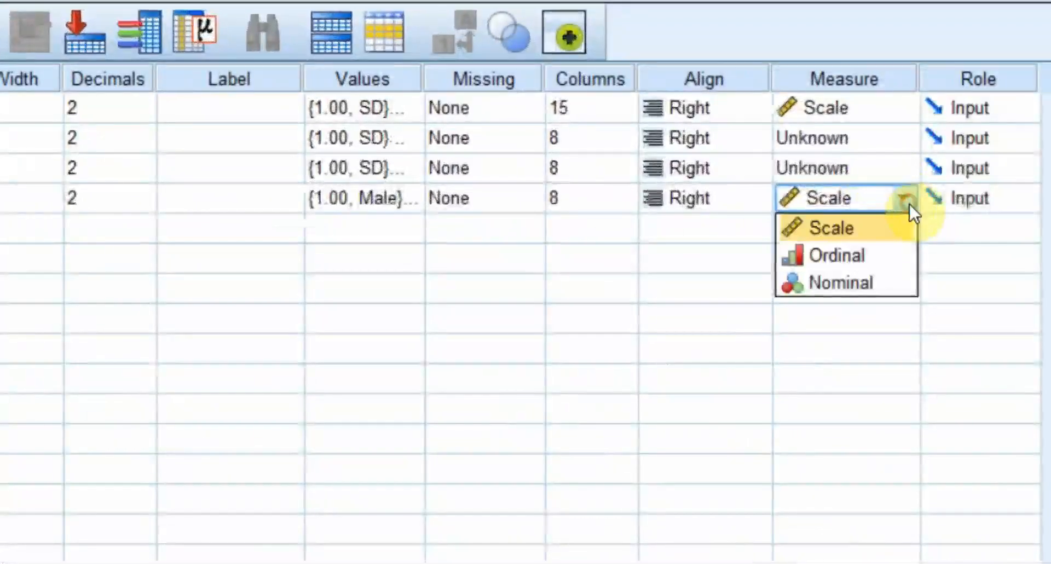
left_click(840, 282)
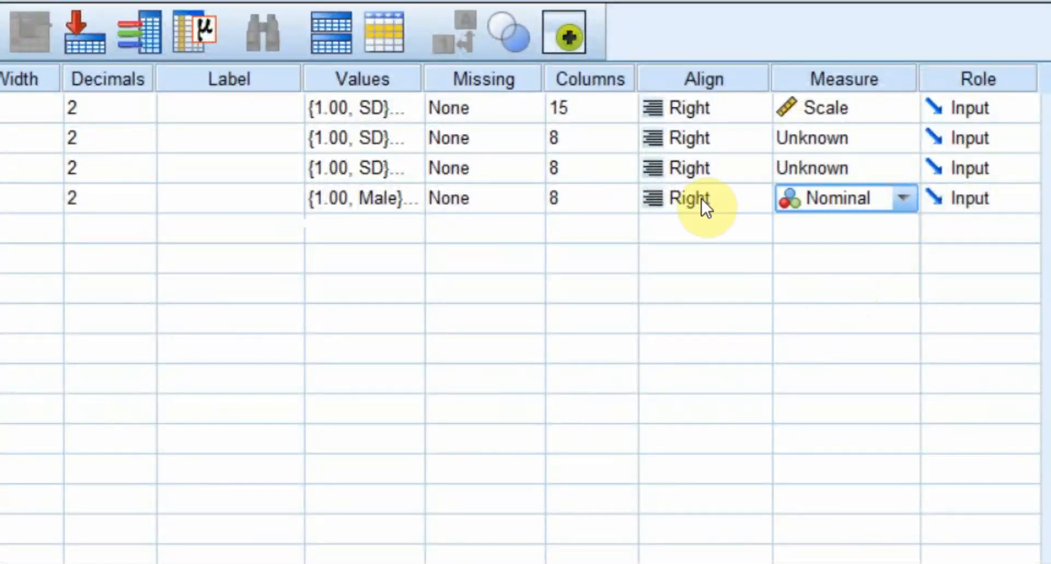
mouse_move(855, 168)
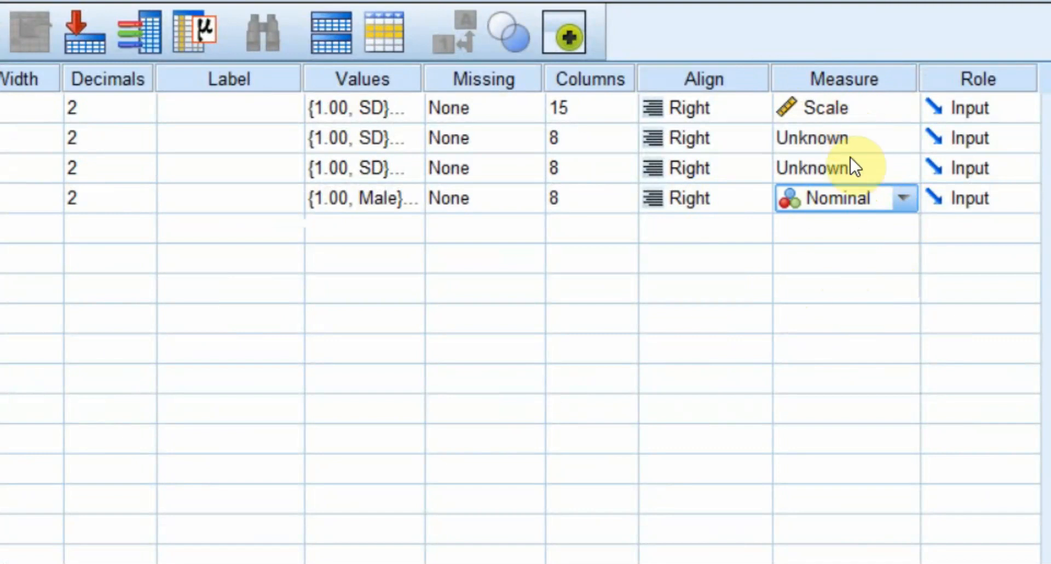
mouse_move(818, 262)
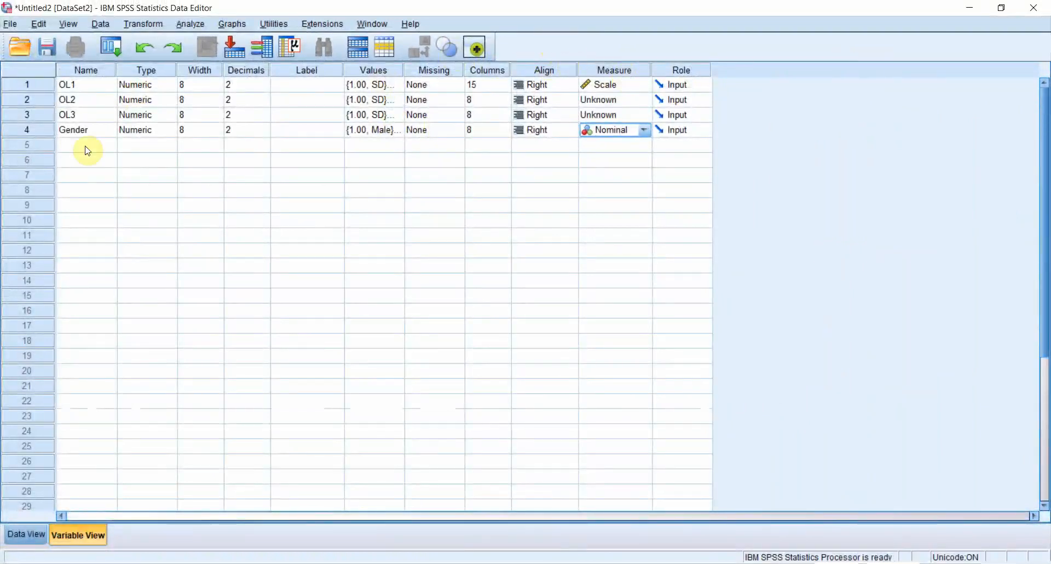
Move Gender to row 1 ahead of OL1, OL2 and OL3, then show Data View
left_click(86, 145)
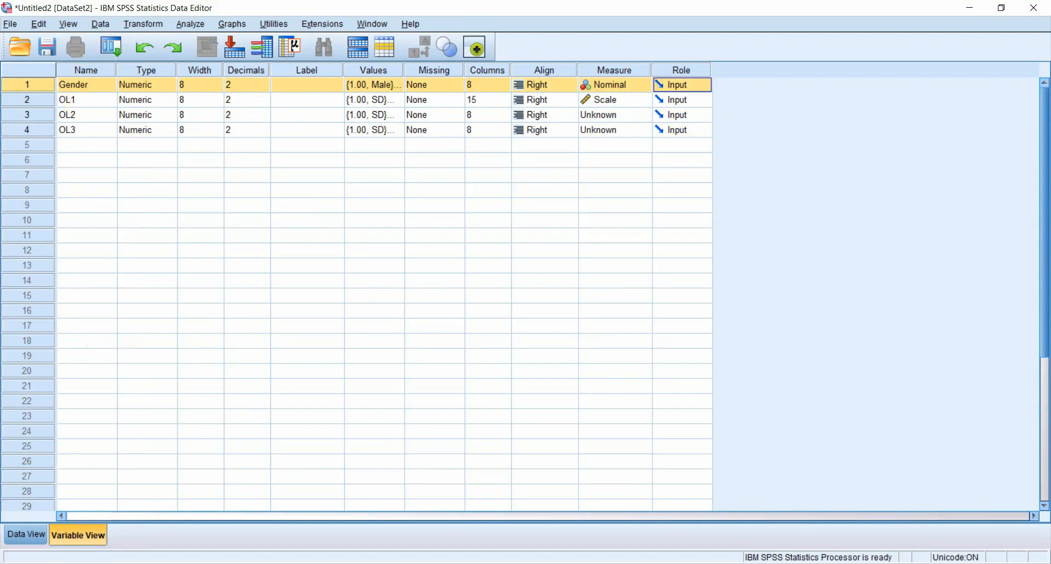
left_click(27, 534)
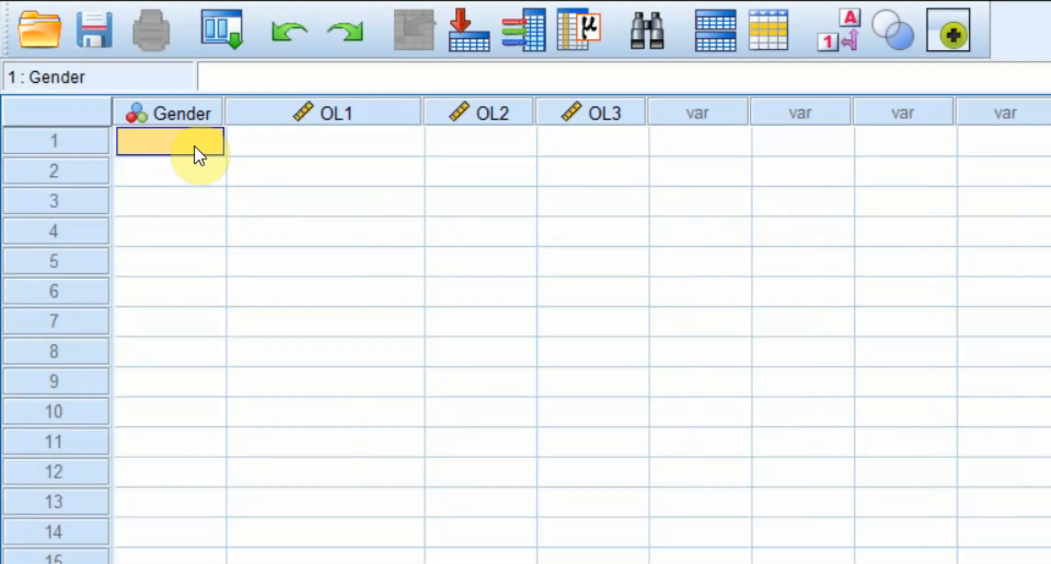
Enter the first case as Gender 1, OL1 5, OL2 5, OL3 7
type("1")
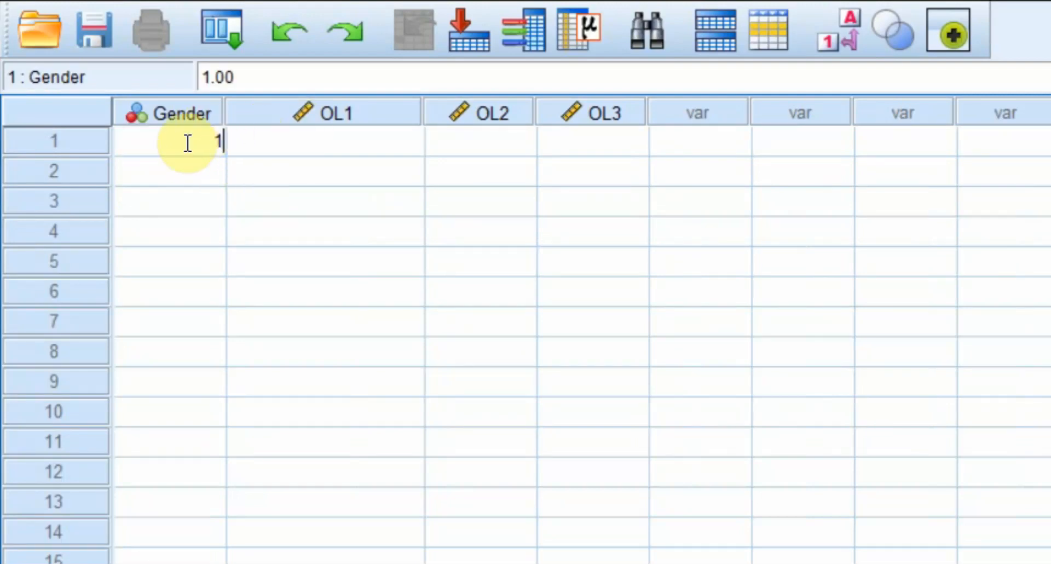
left_click(324, 141)
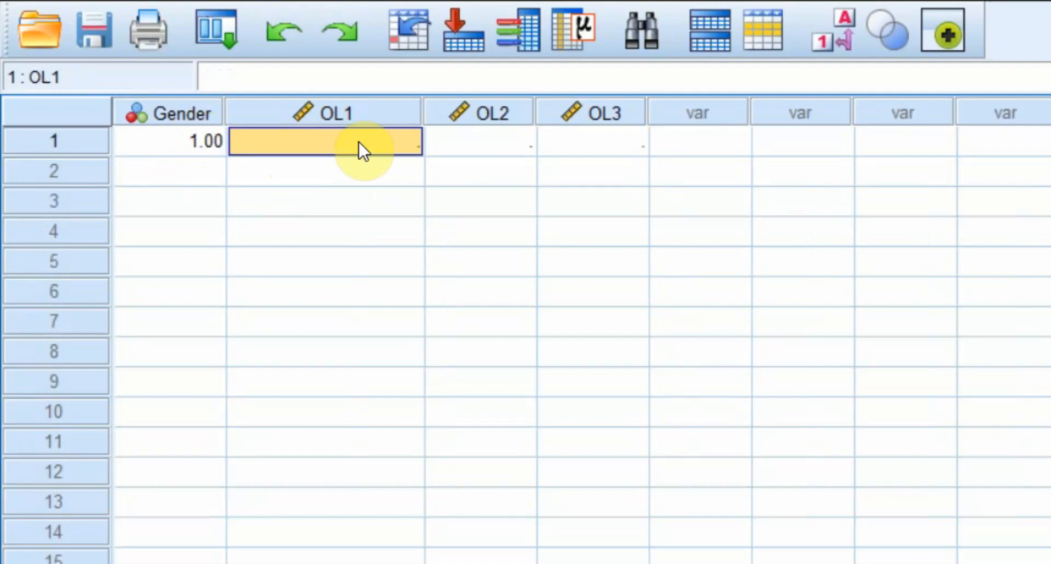
type("5.00")
left_click(593, 141)
type("7")
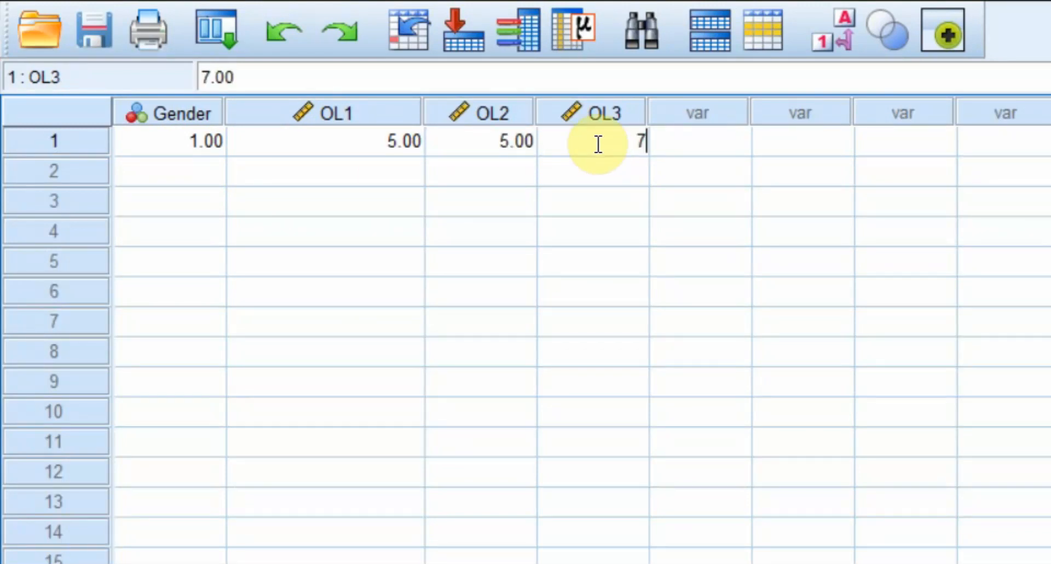
left_click(700, 142)
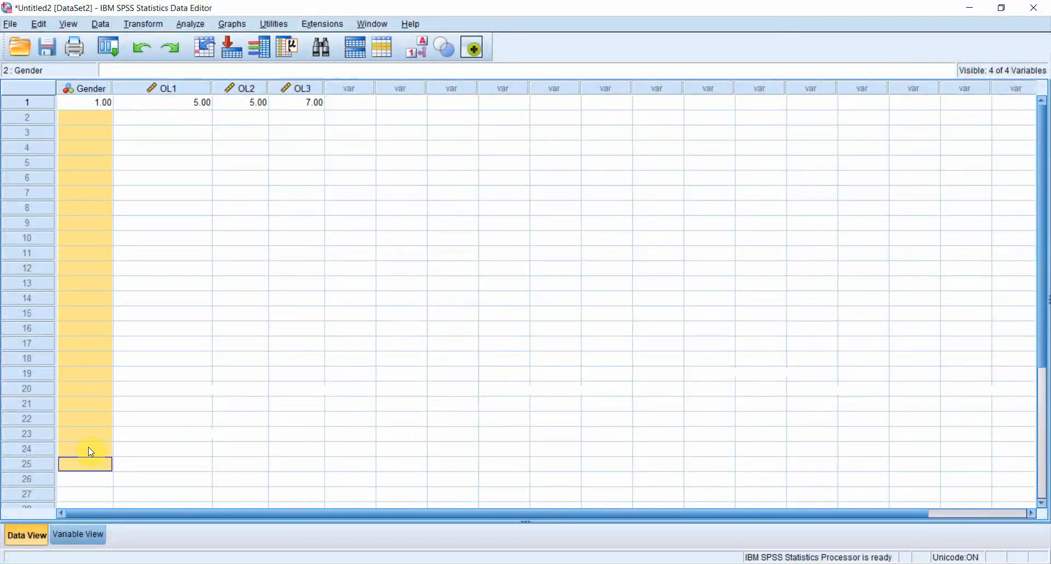
left_click(85, 478)
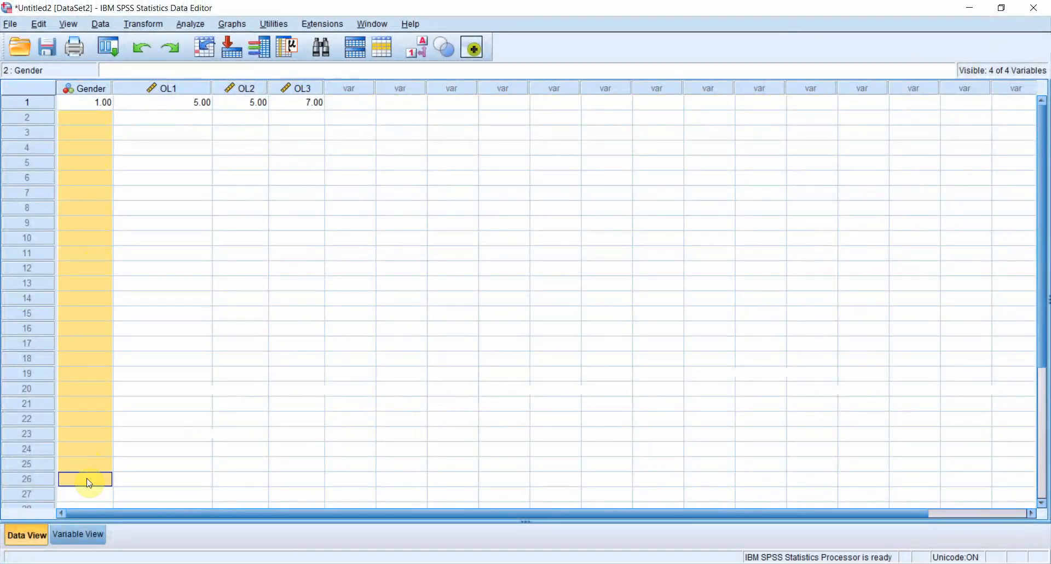
mouse_move(338, 226)
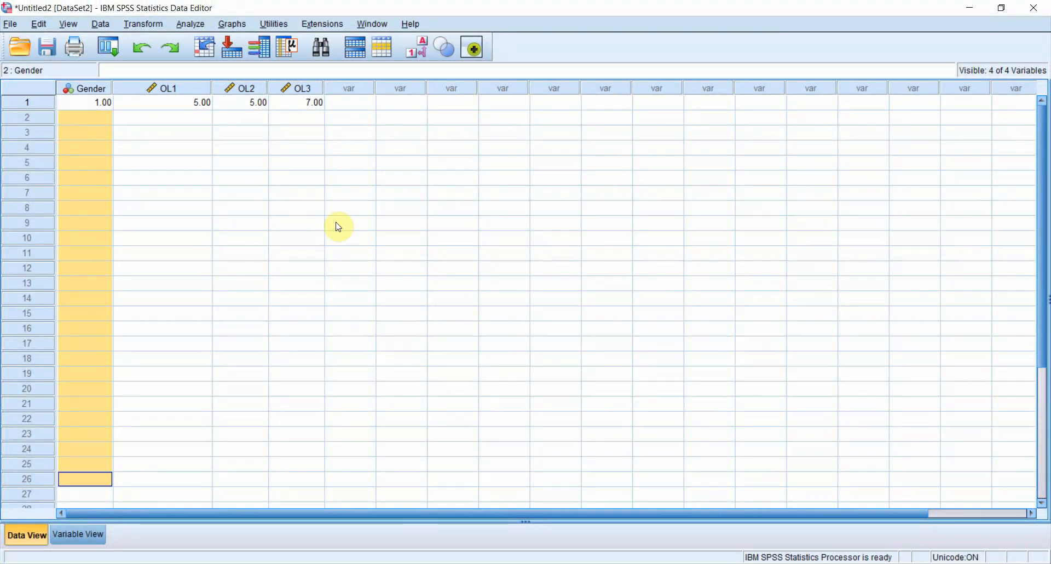
mouse_move(287, 107)
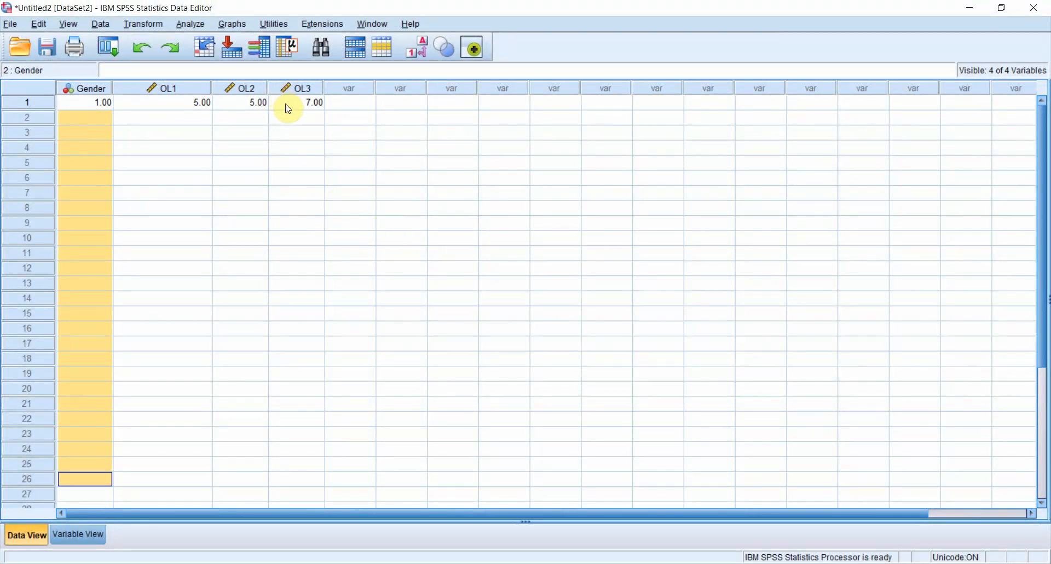
mouse_move(515, 281)
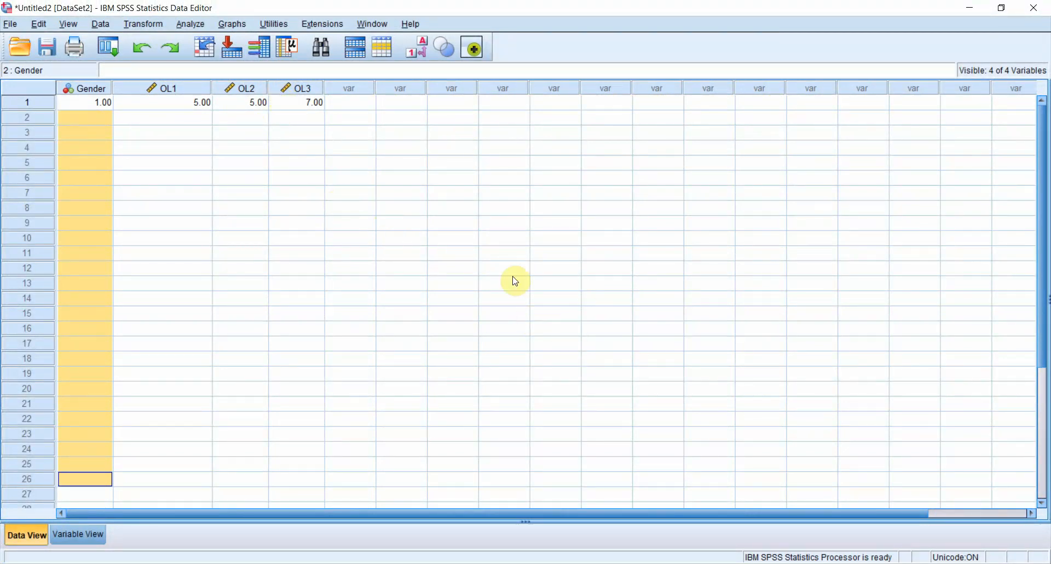
mouse_move(287, 206)
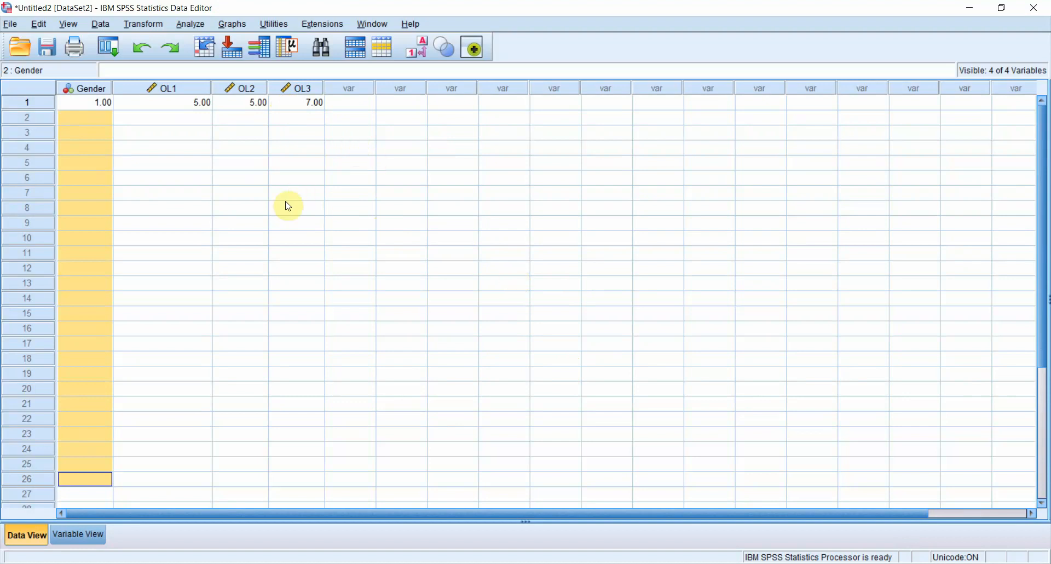
mouse_move(161, 127)
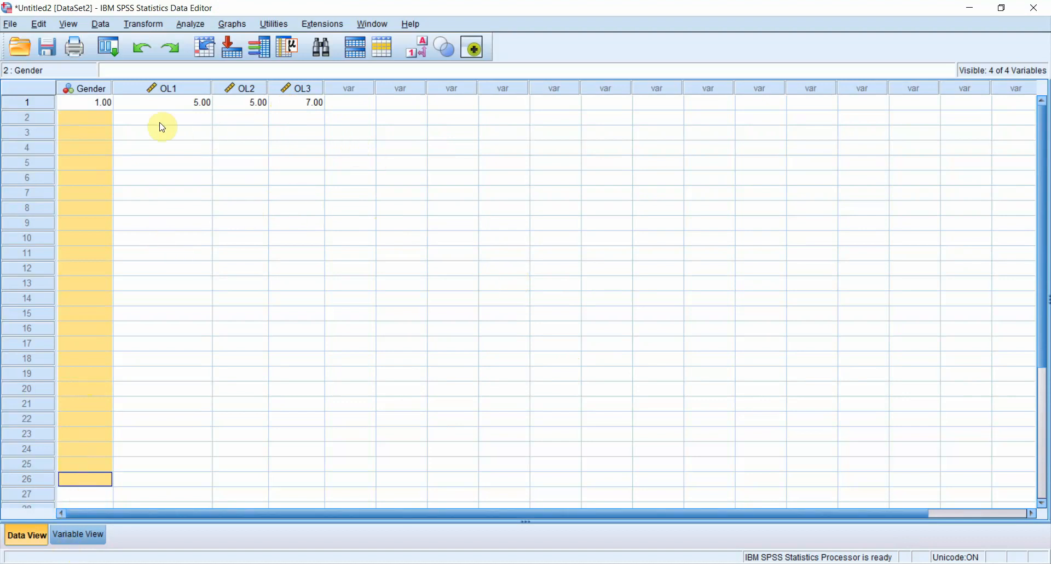
mouse_move(342, 10)
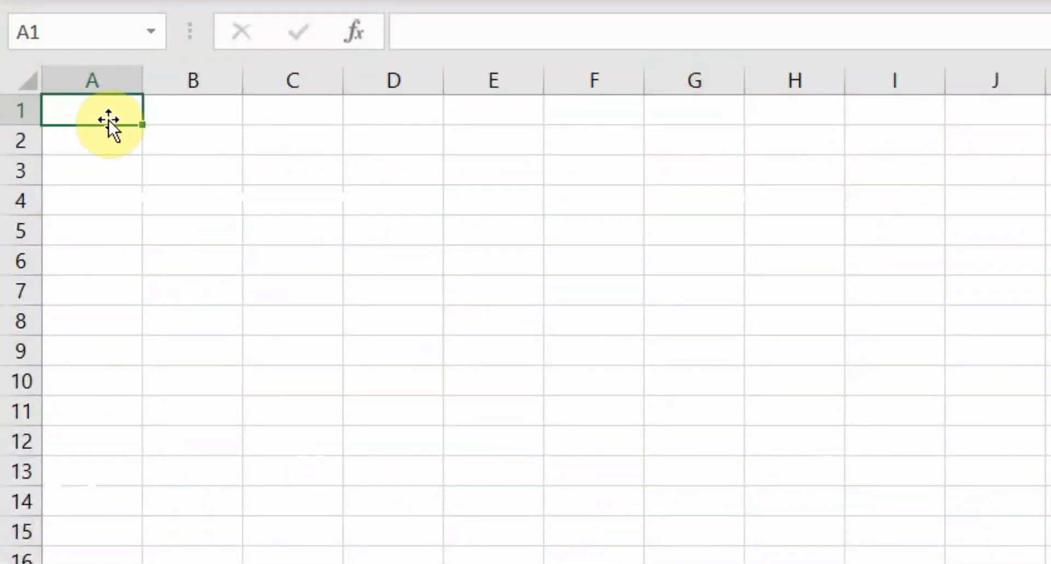
Fill row 1 with headings Gender, Age, Job Rank, OL1–OL5, OC1, OC2 and move to A2
type("Gender")
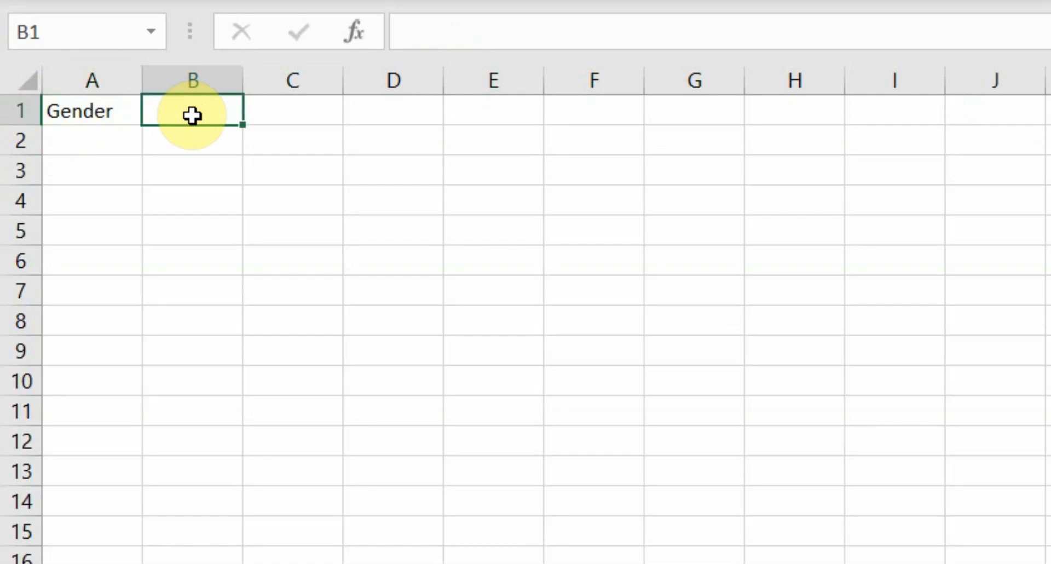
type("OL")
type("Age")
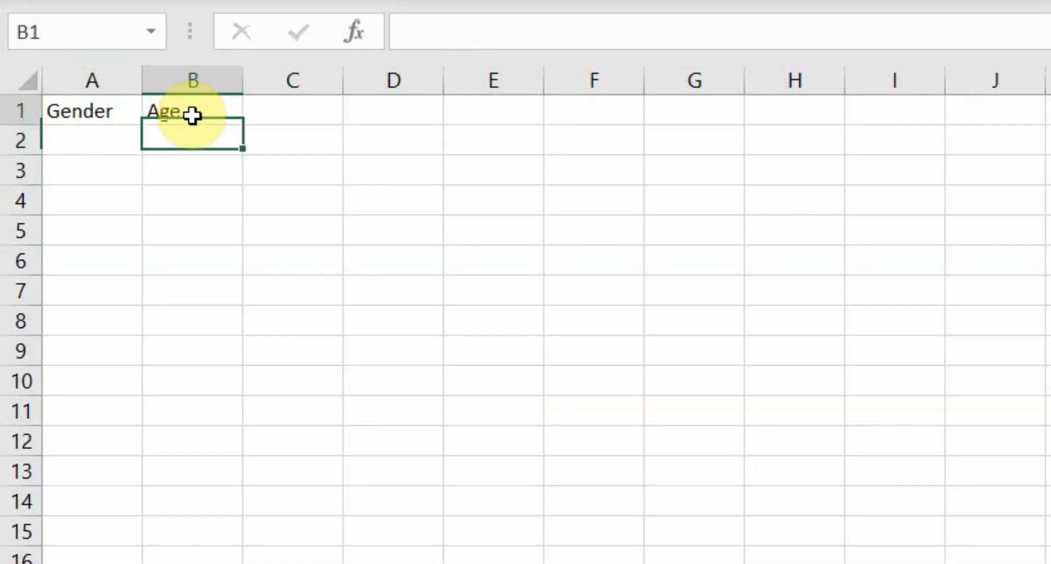
type("Job Rank")
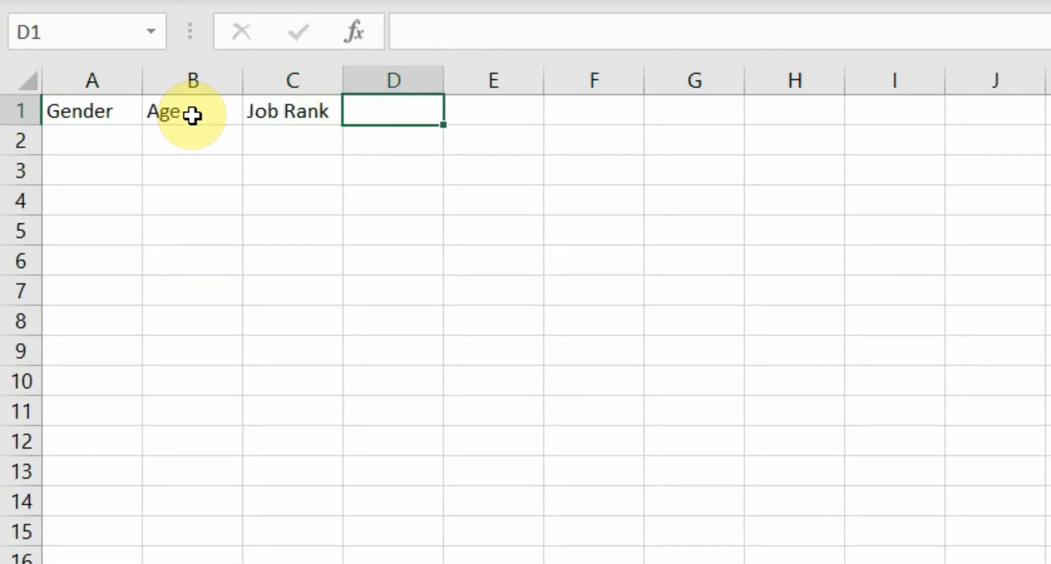
type("OL1")
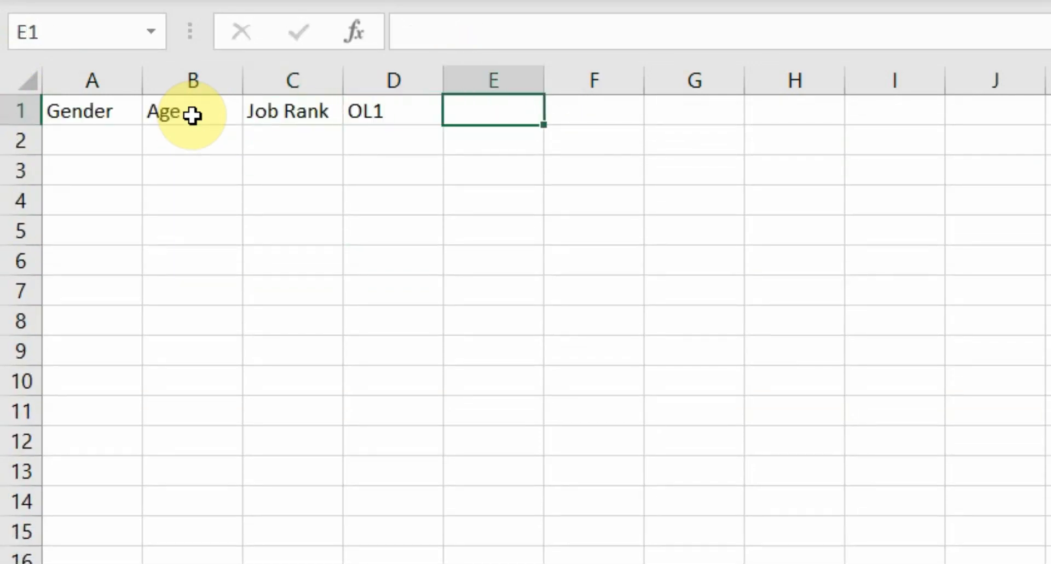
type("OL2")
left_click(996, 110)
type("OC2")
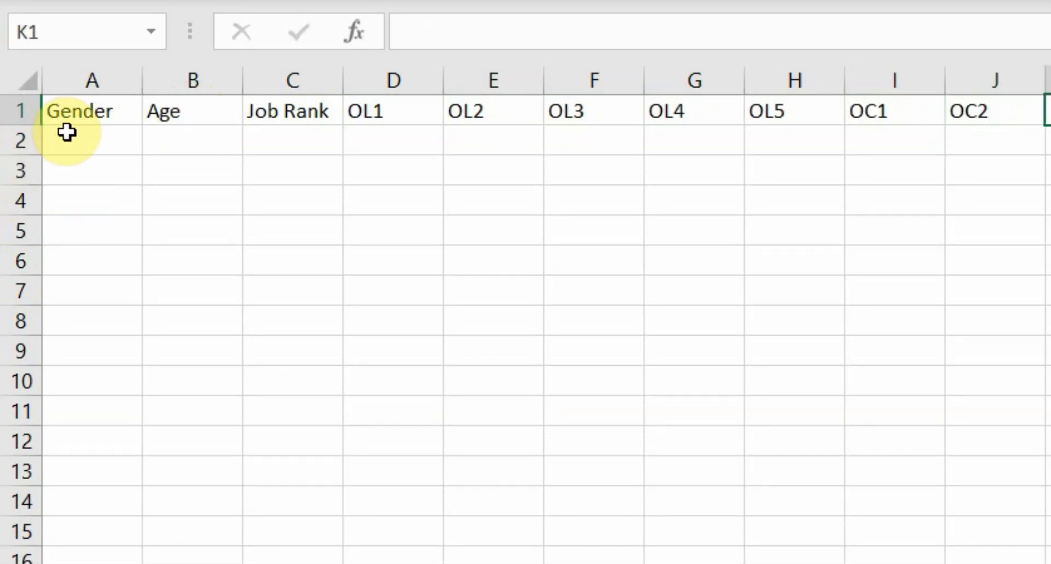
left_click(92, 139)
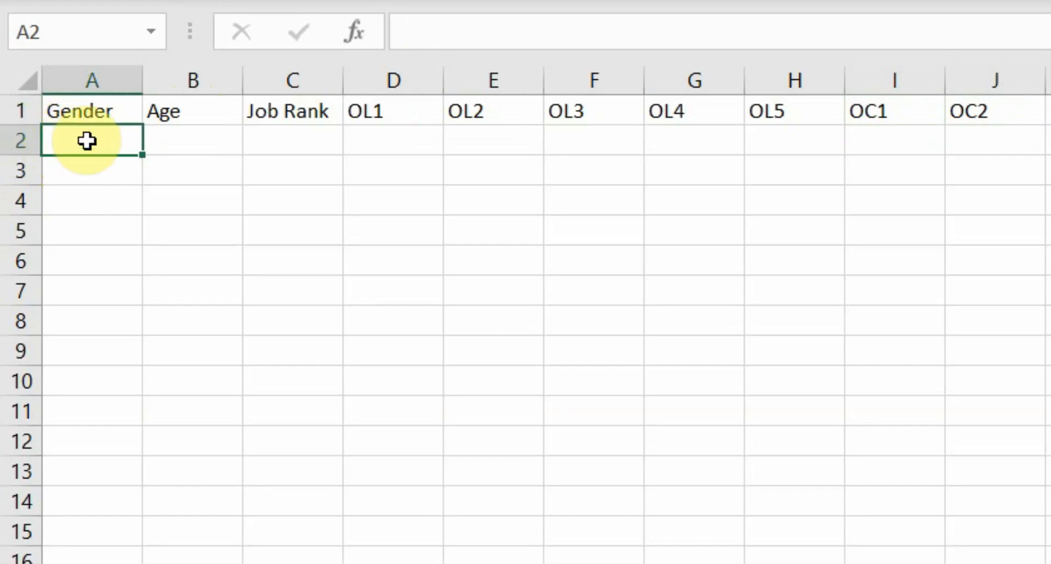
Enter the first response 1, 24, 1, 6, 5, 4, 4, 5, 6, 7 across A2:J2
type("1")
left_click(193, 140)
type("24")
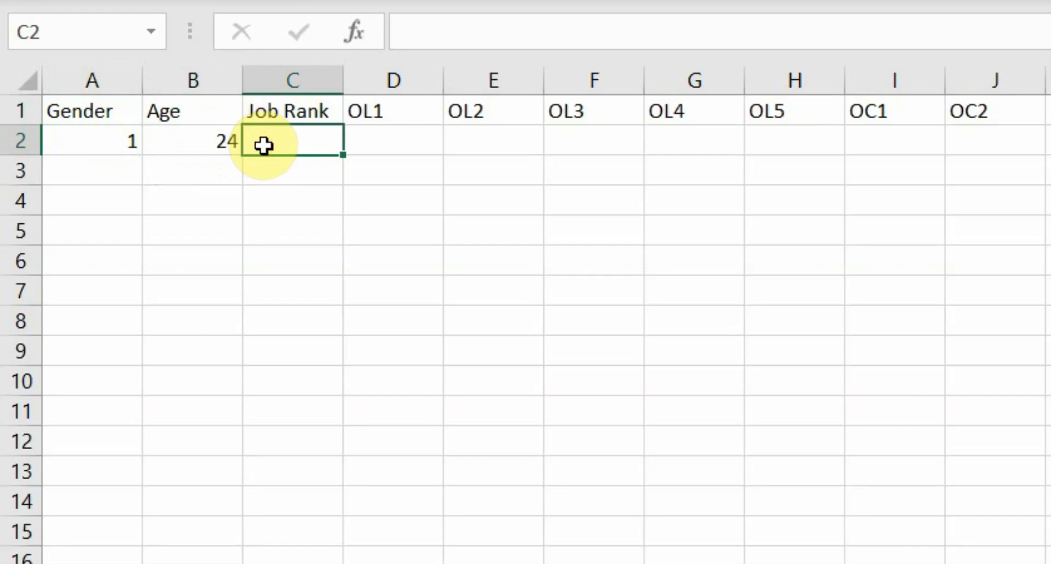
double_click(291, 141)
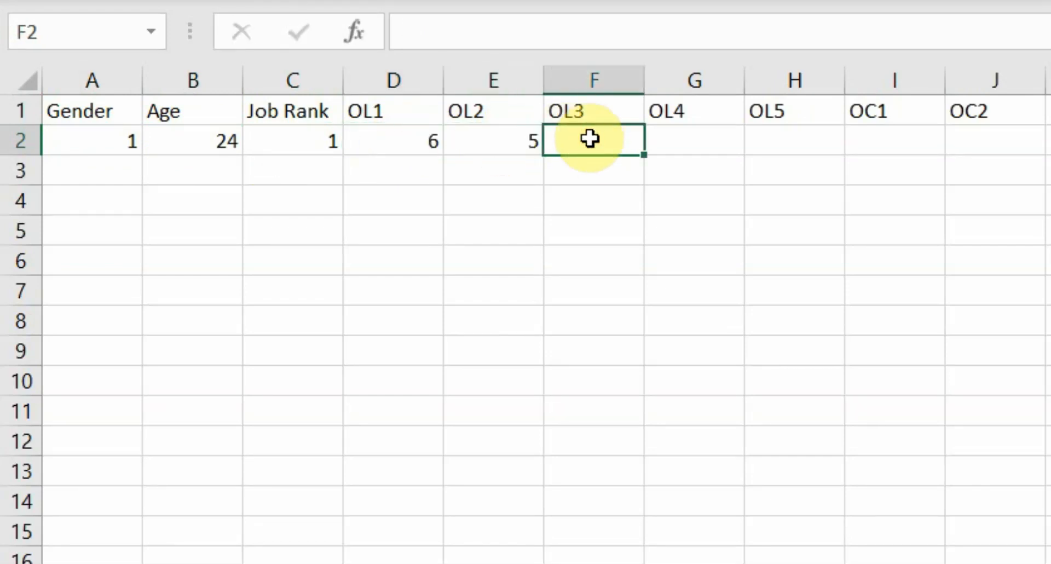
type("4")
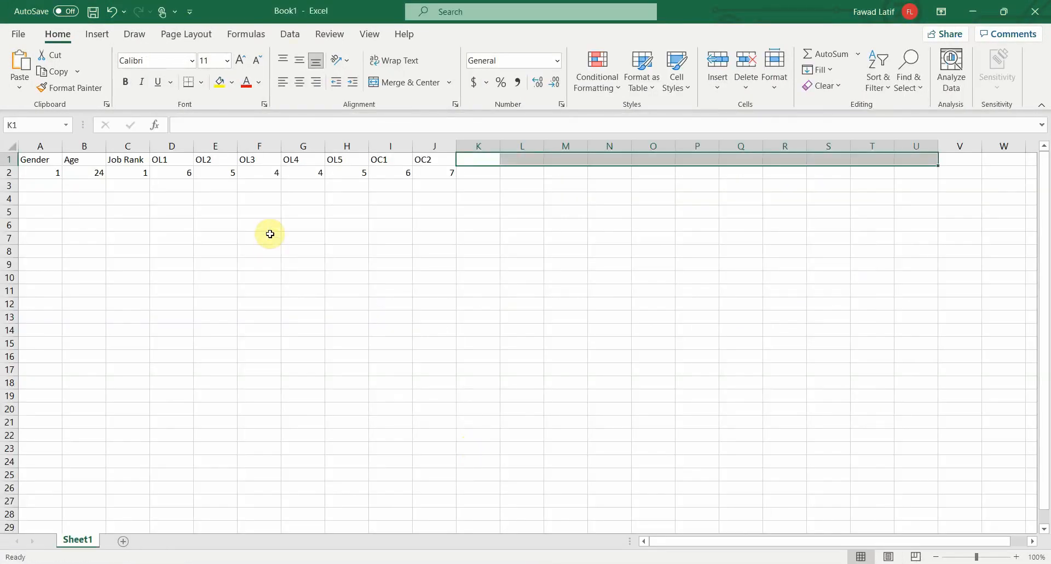
mouse_move(330, 173)
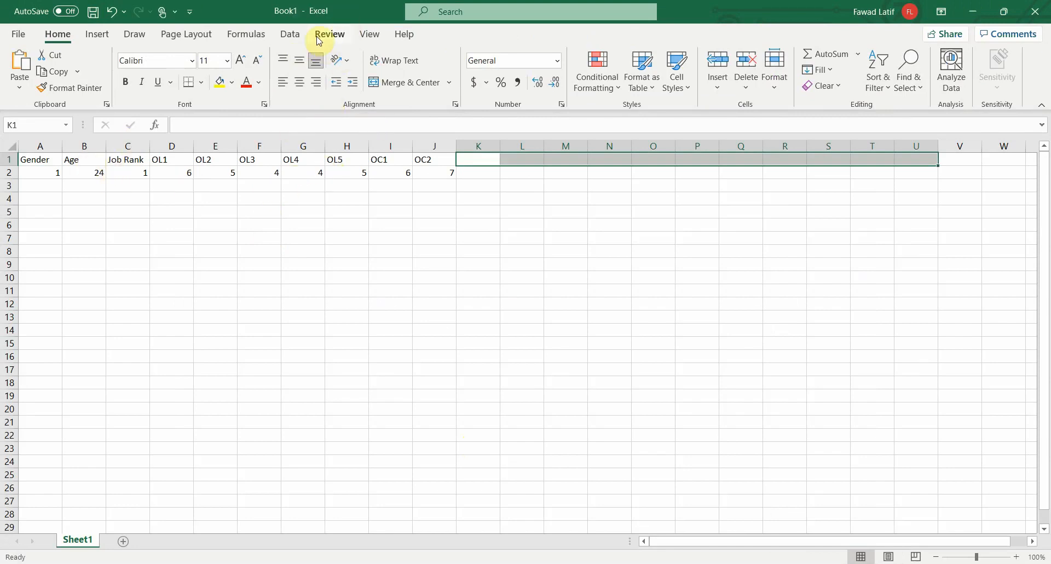
mouse_move(372, 120)
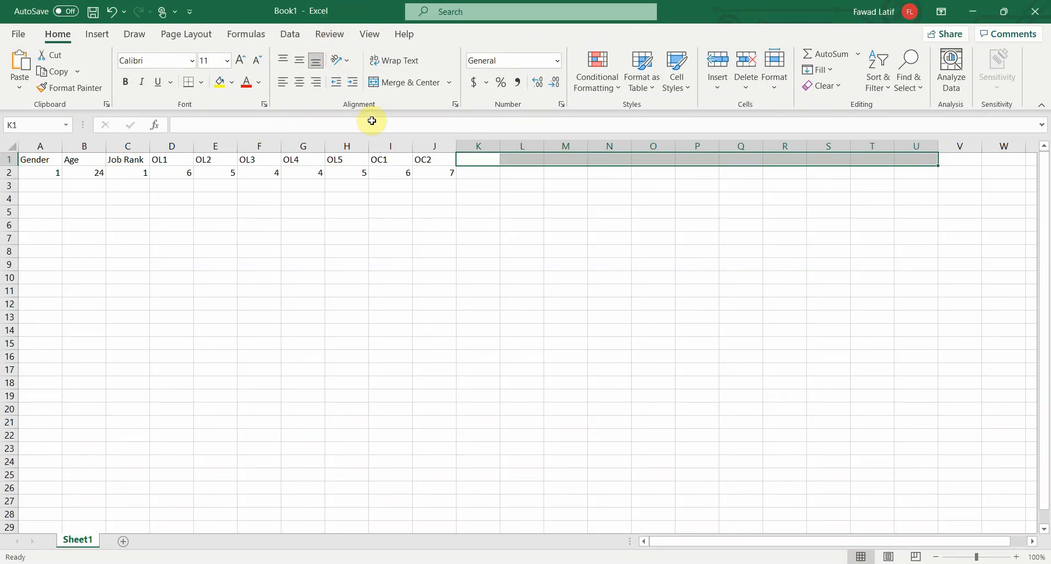
mouse_move(87, 168)
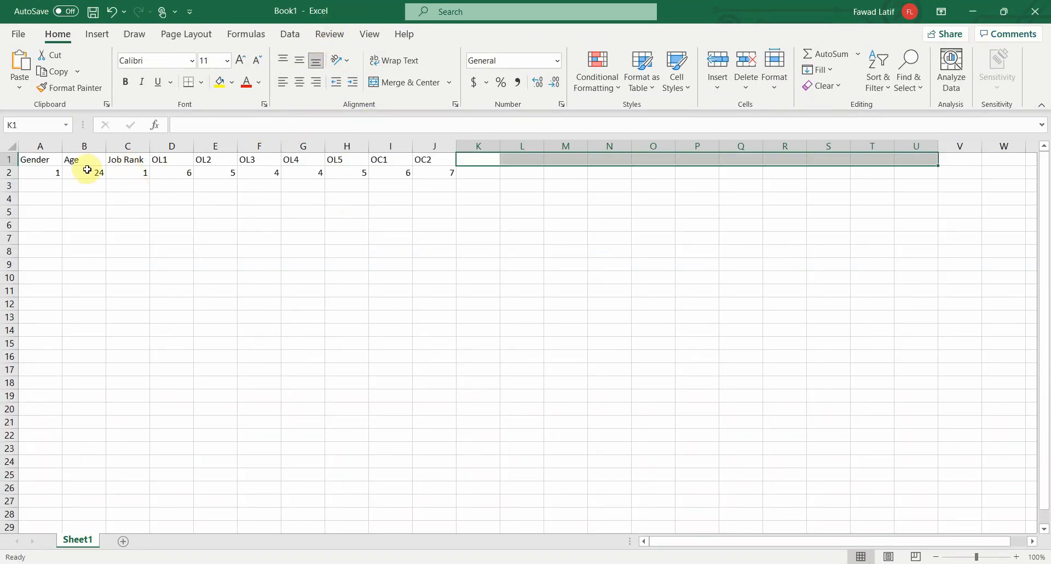
mouse_move(583, 188)
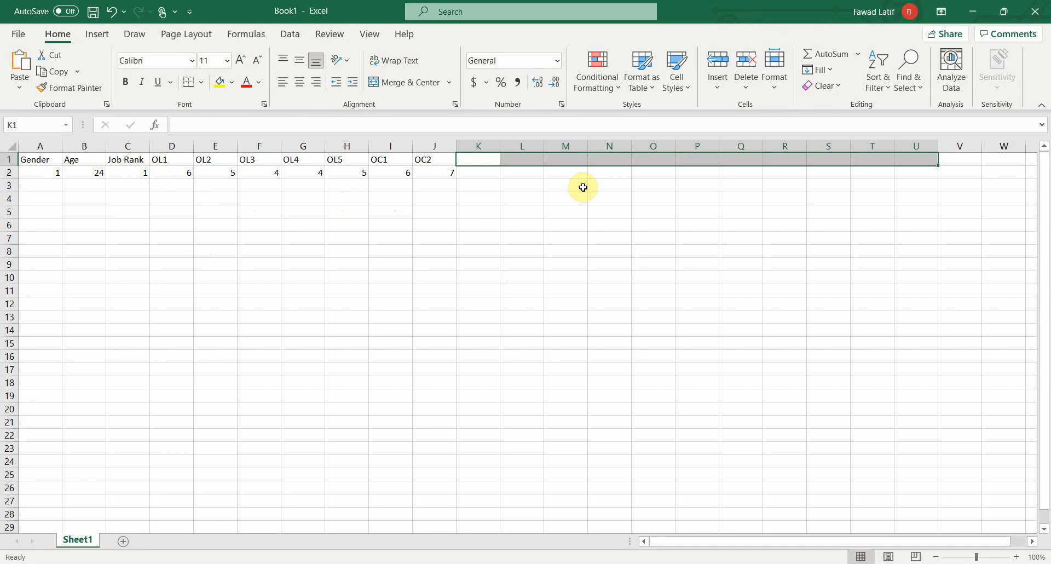
mouse_move(406, 273)
type("=")
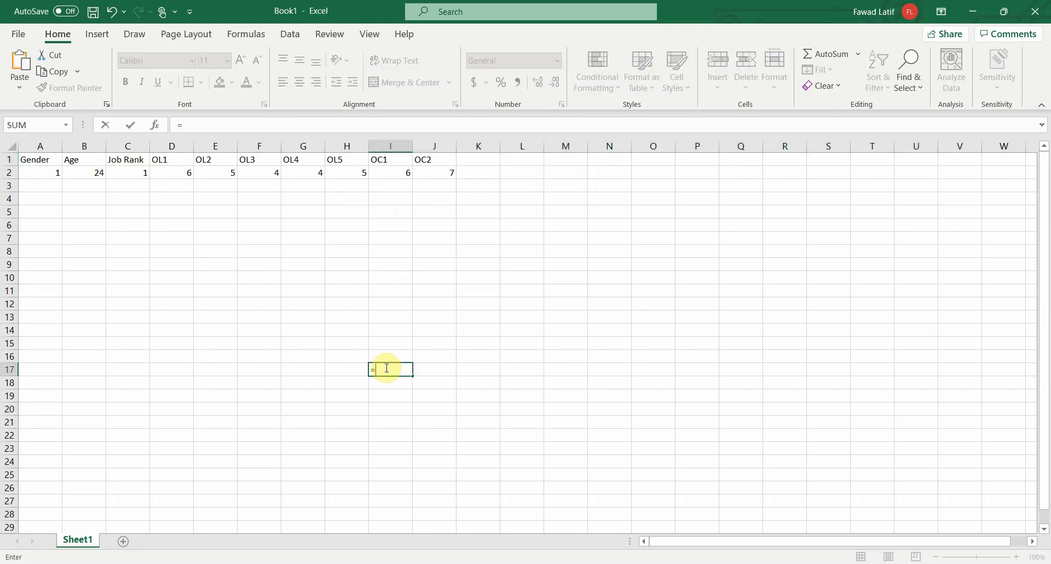
type("Min")
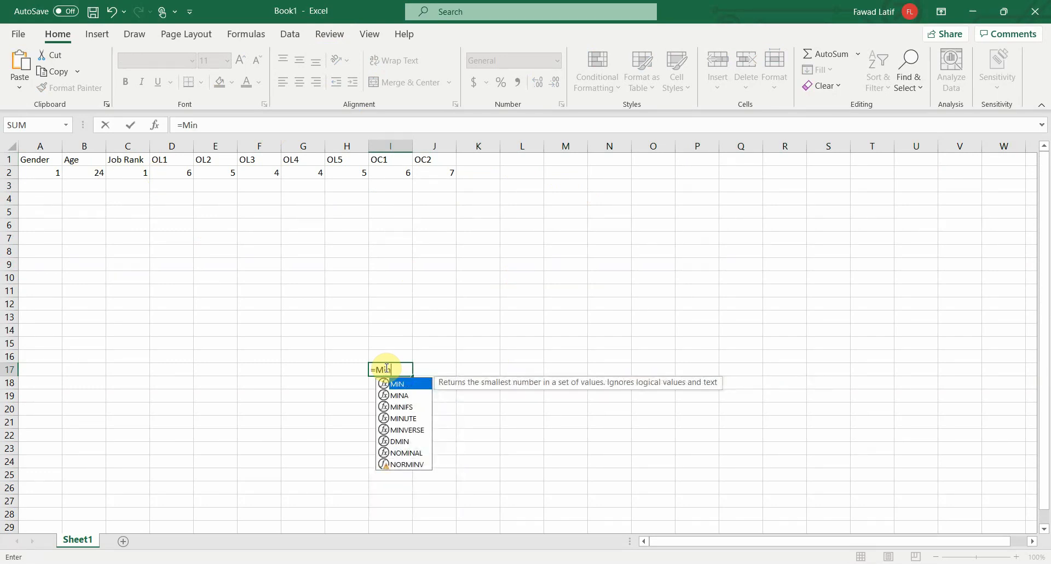
key("Escape")
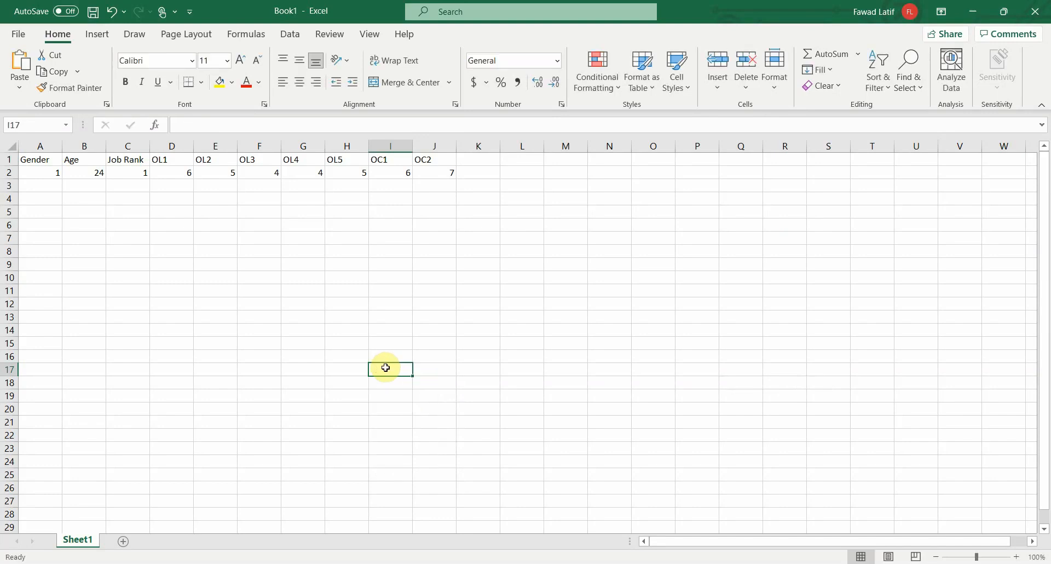
mouse_move(119, 193)
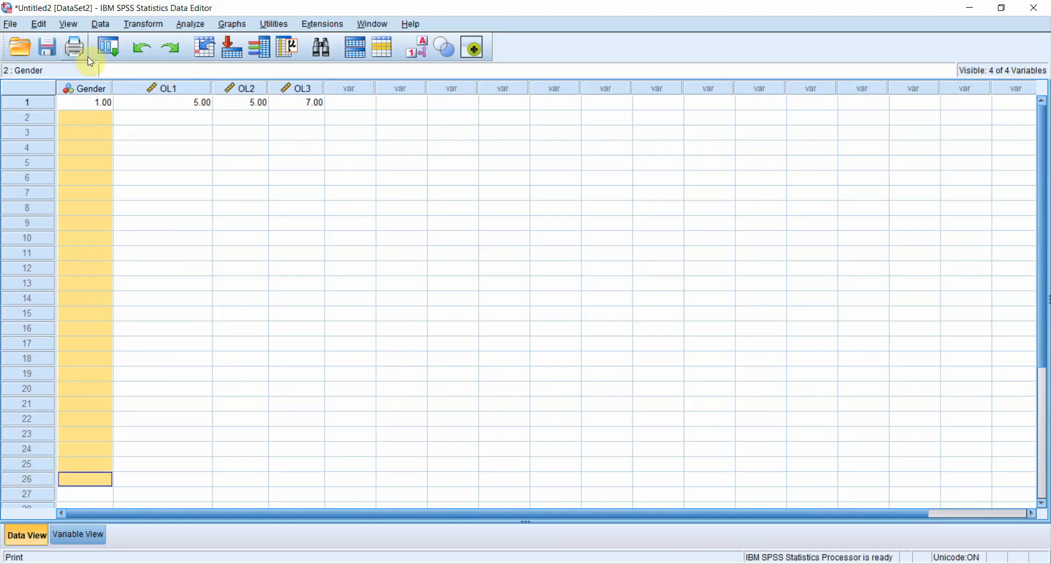
mouse_move(395, 233)
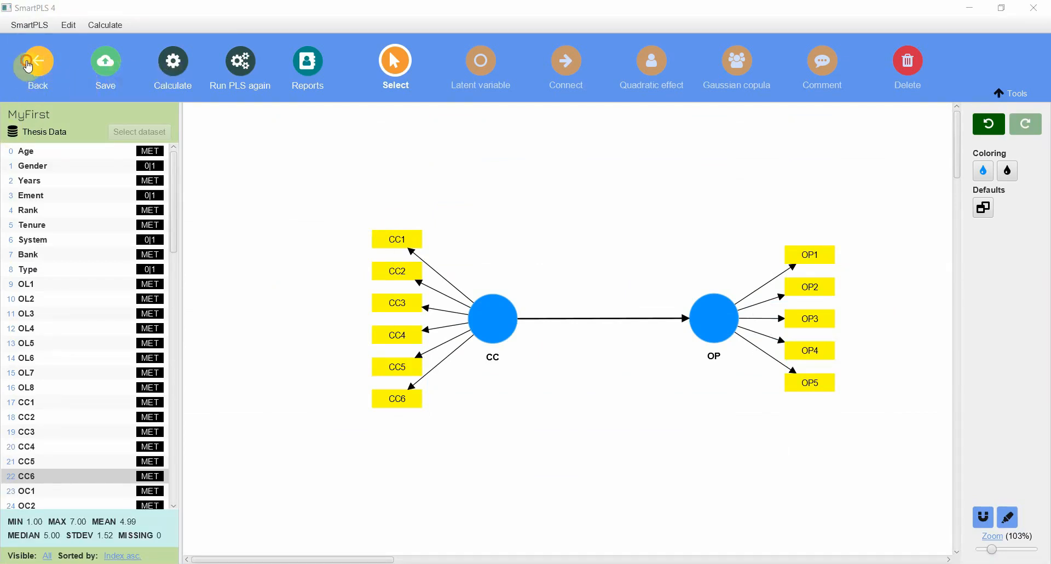
Create a new SmartPLS project named Test and start importing a data file into it
left_click(37, 61)
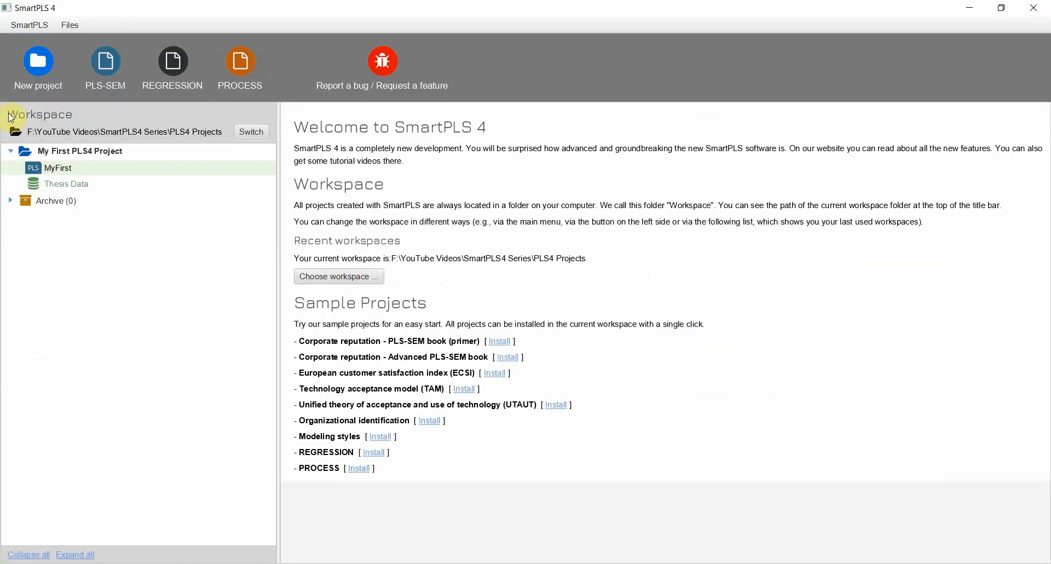
mouse_move(26, 49)
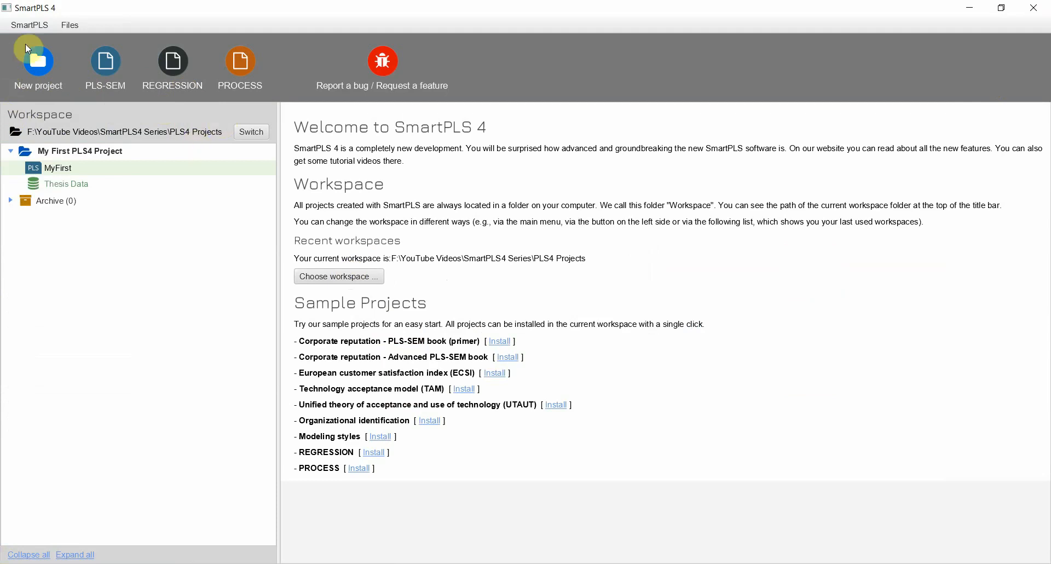
left_click(38, 60)
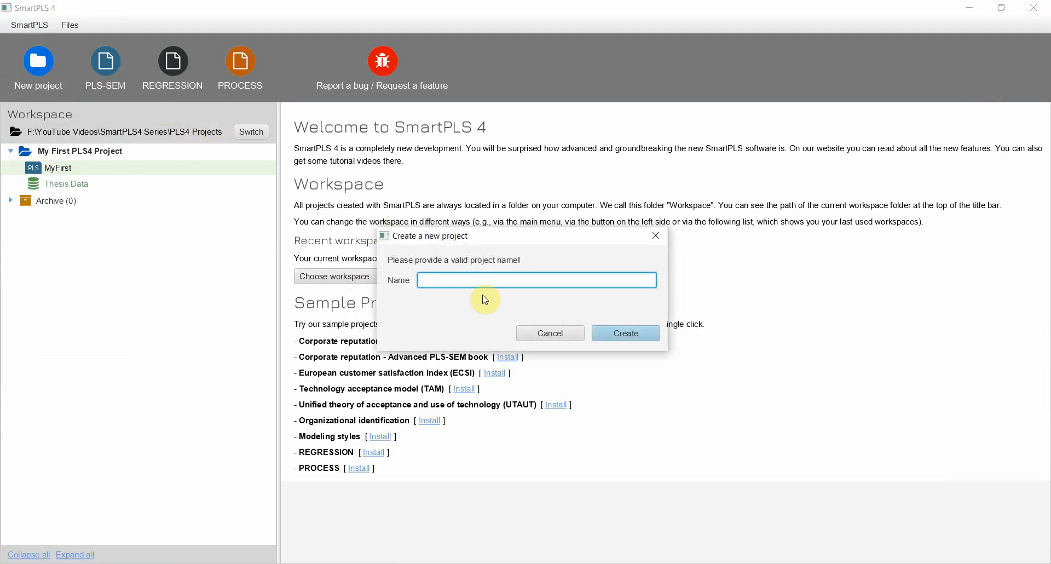
left_click(624, 333)
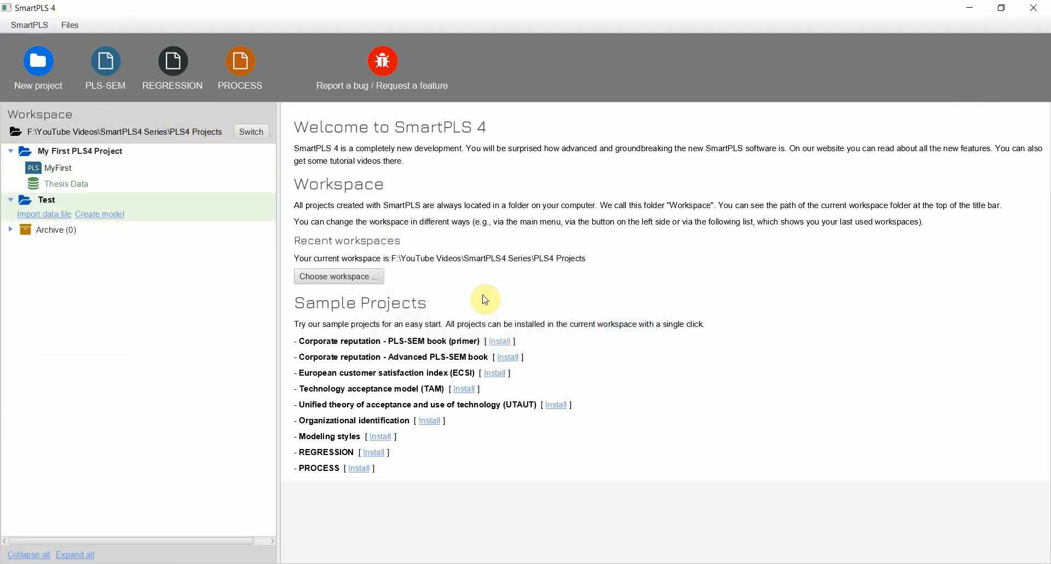
mouse_move(43, 214)
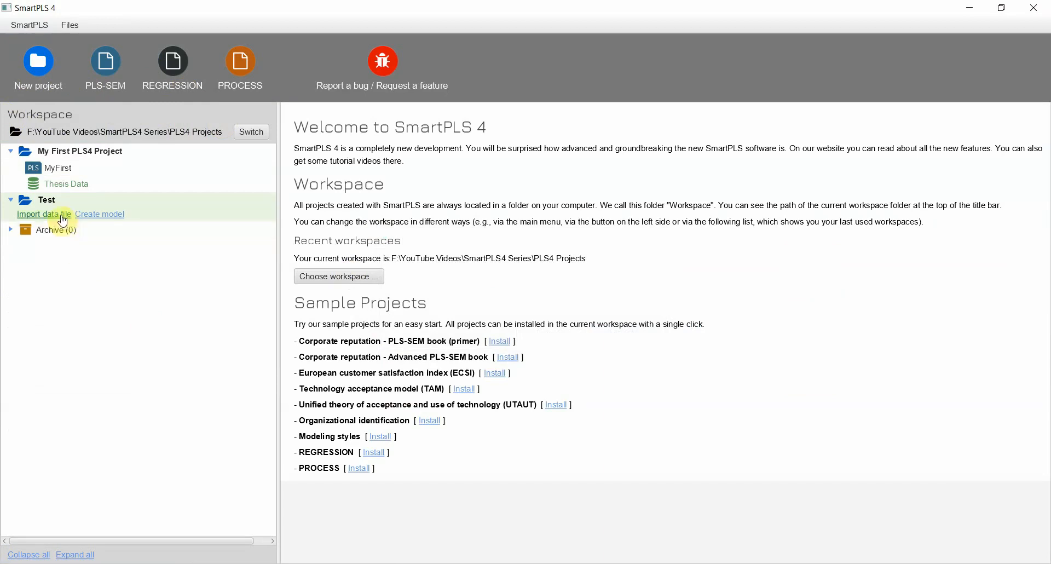
left_click(41, 214)
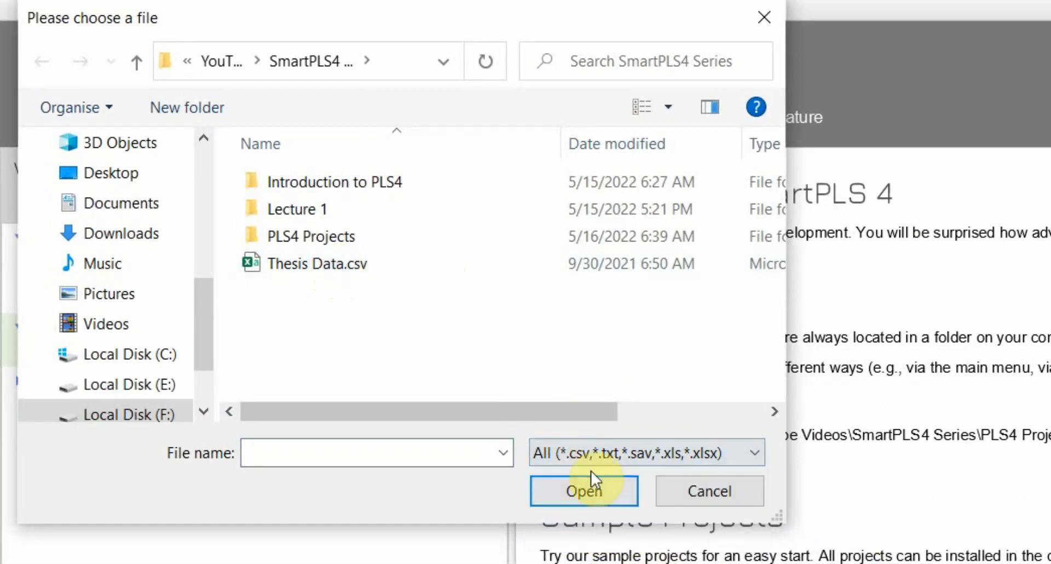
Open the Save Data As window for the dataset and show its file-type list
left_click(583, 490)
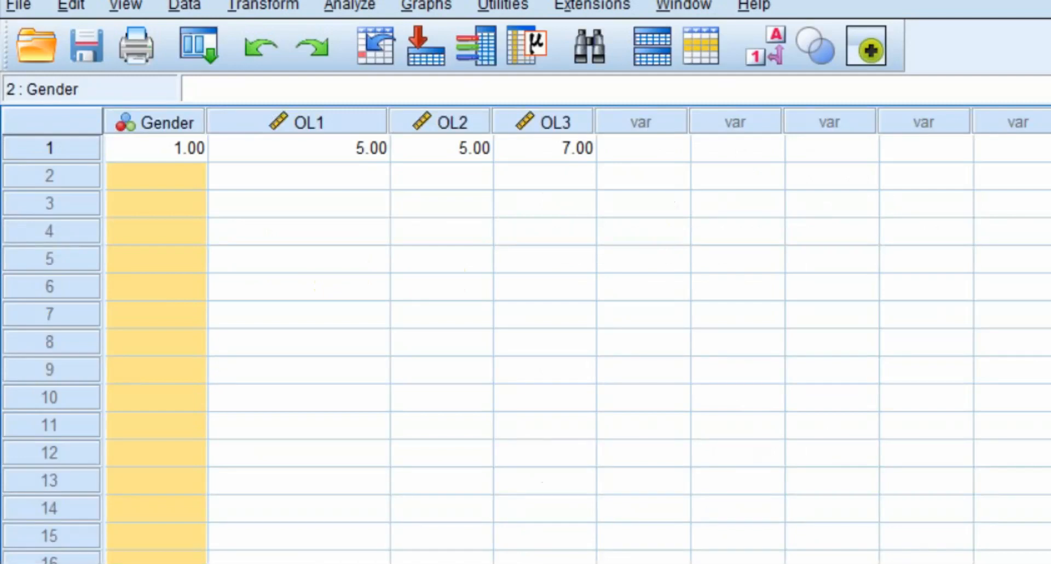
left_click(34, 45)
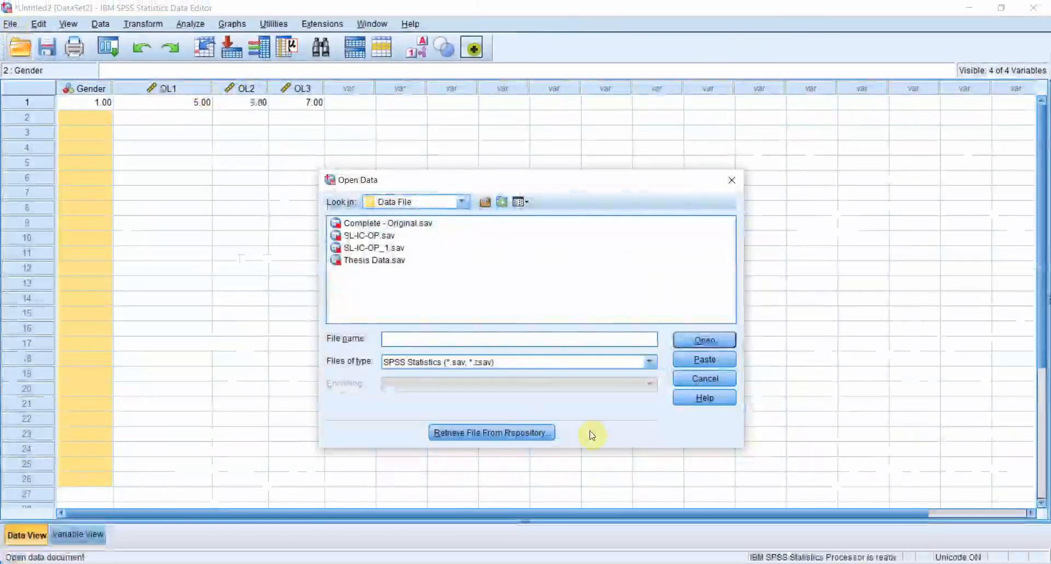
left_click(11, 23)
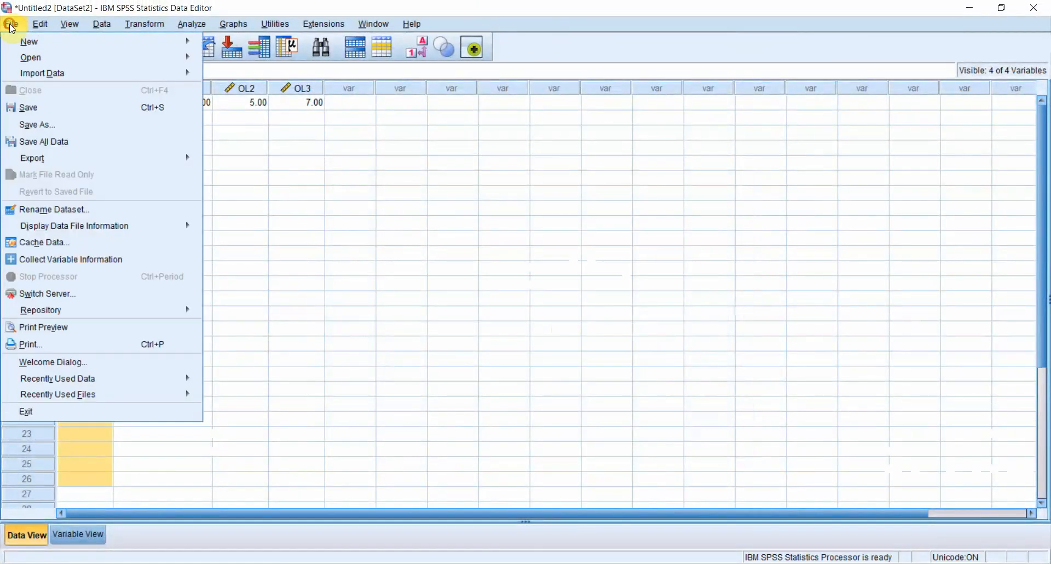
mouse_move(37, 125)
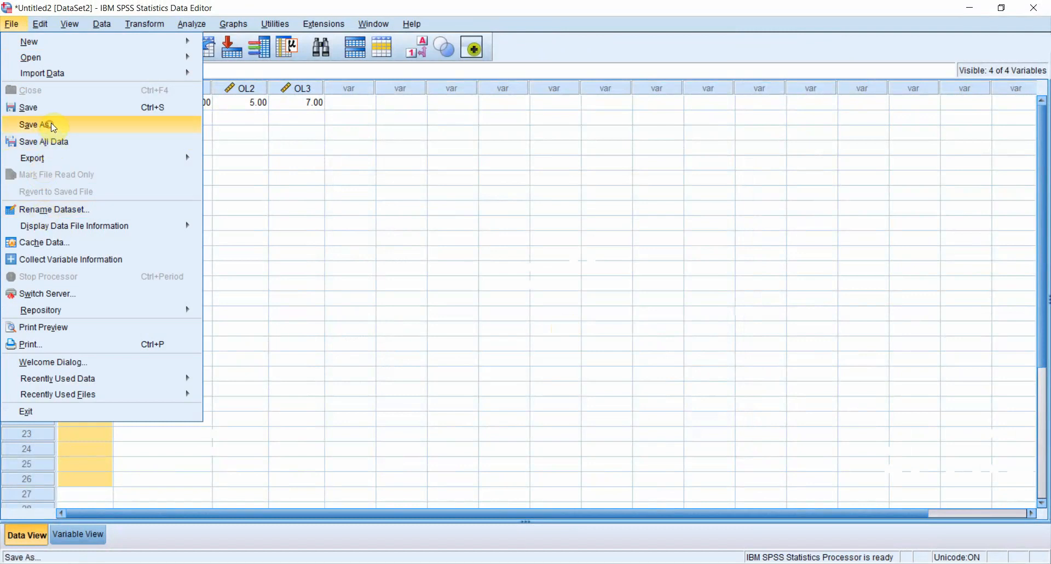
left_click(36, 124)
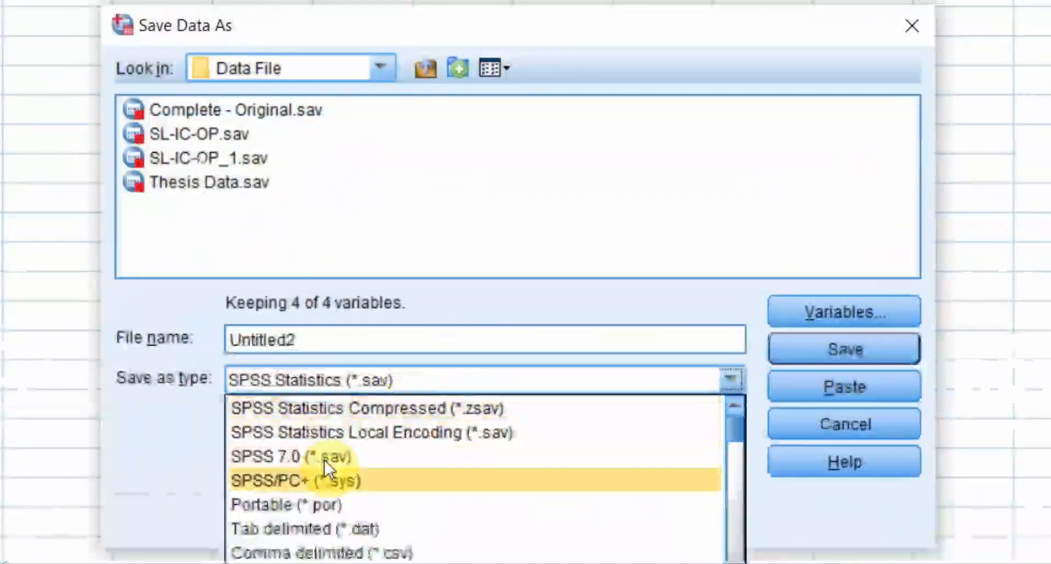